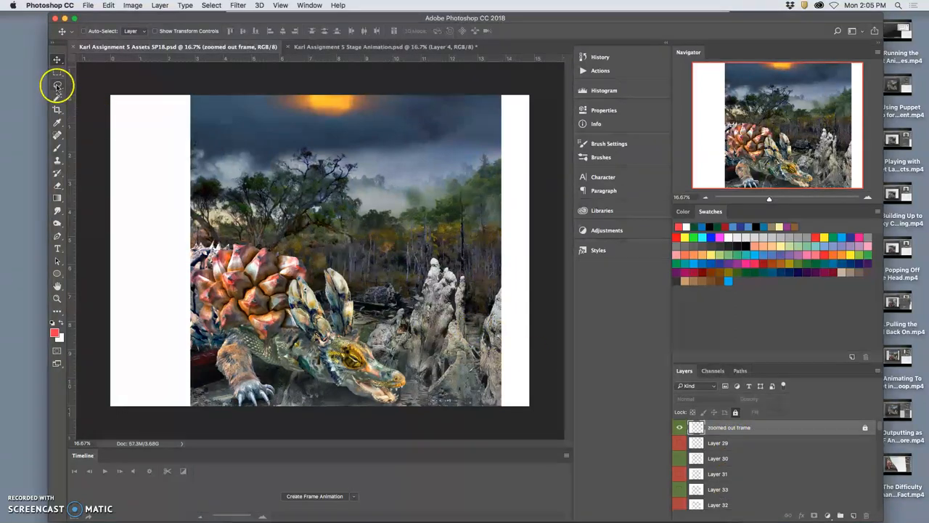
Select the whole swamp scene with the Magic Wand, copy it, and paste into Stage Animation.
click(57, 86)
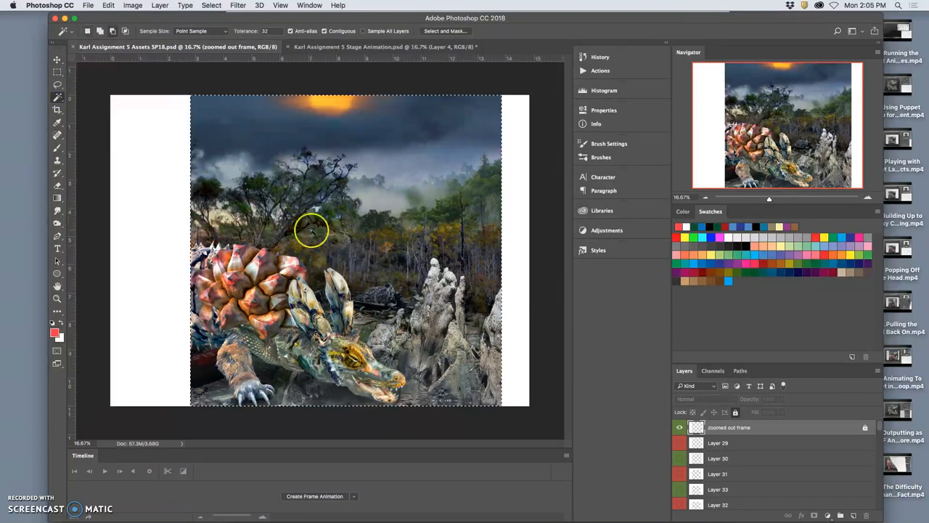
click(159, 5)
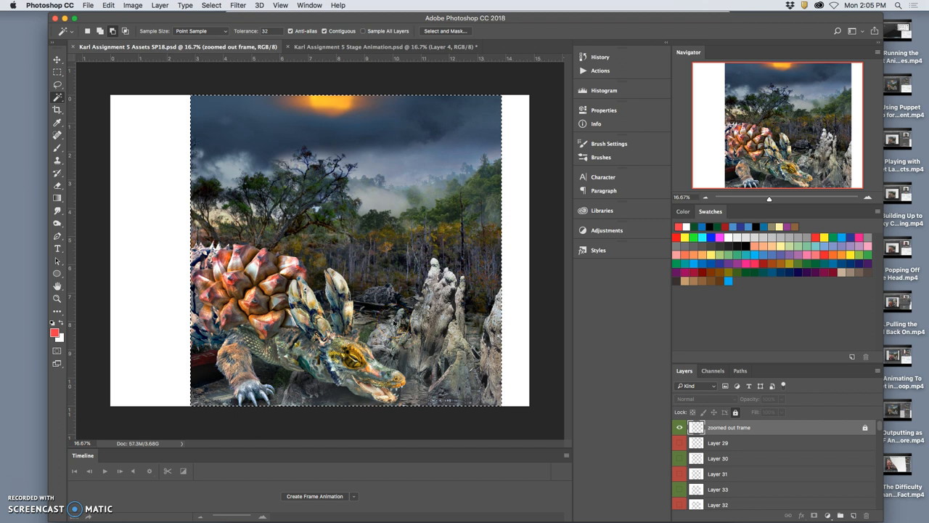
mouse_move(394, 323)
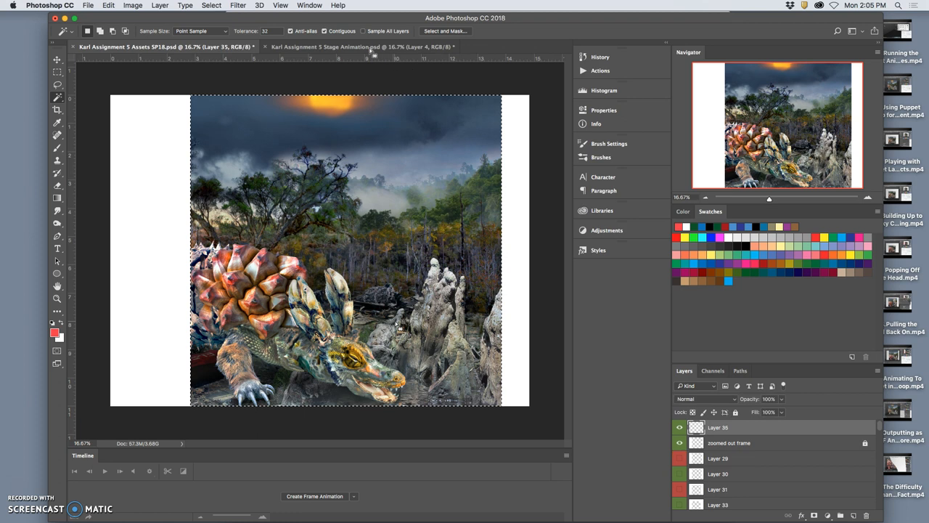
click(108, 5)
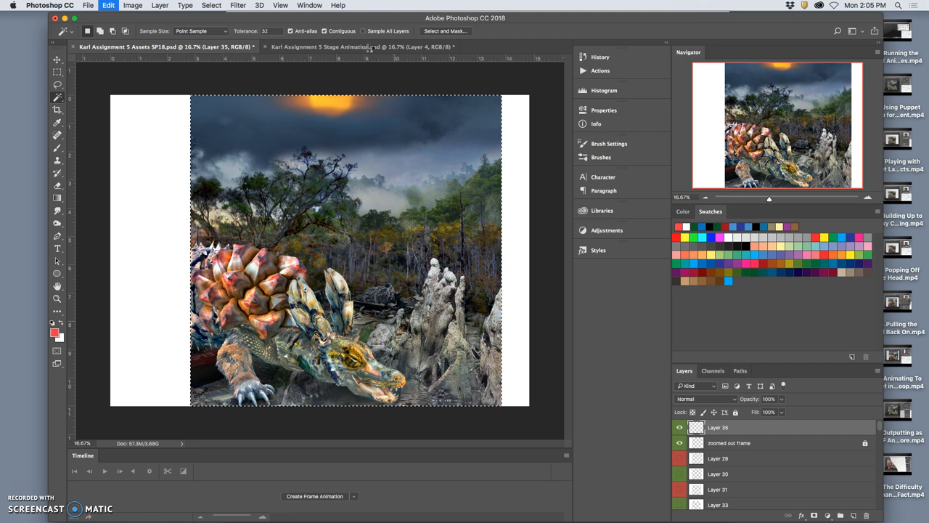
click(356, 46)
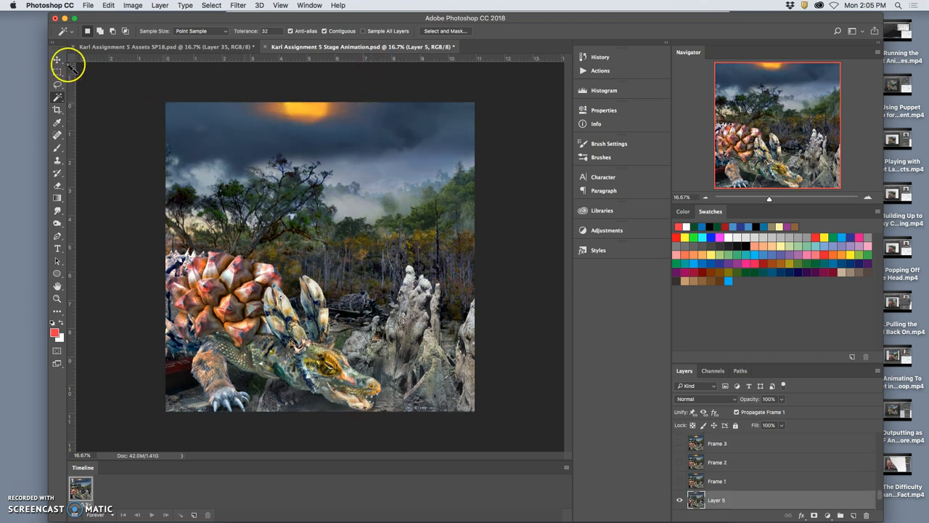
With the Move tool active, convert every layer into its own animation frame.
click(57, 60)
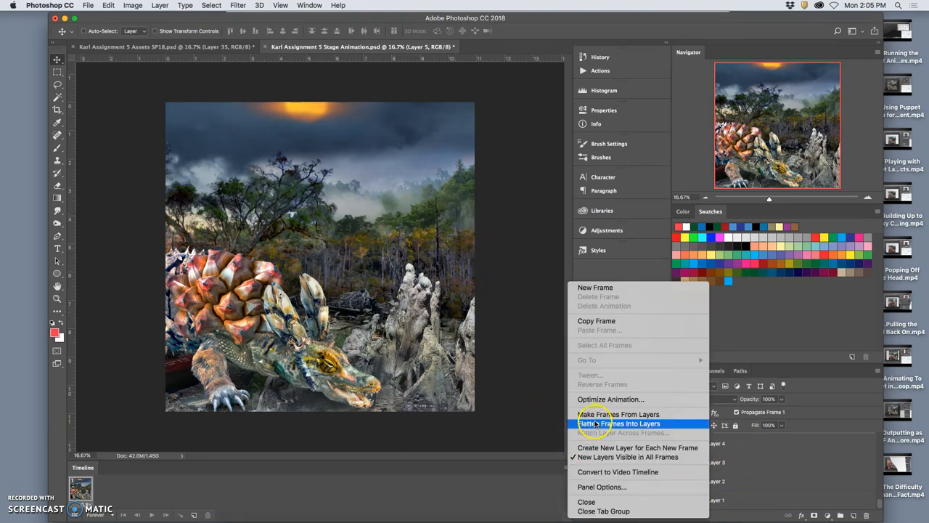
mouse_move(619, 414)
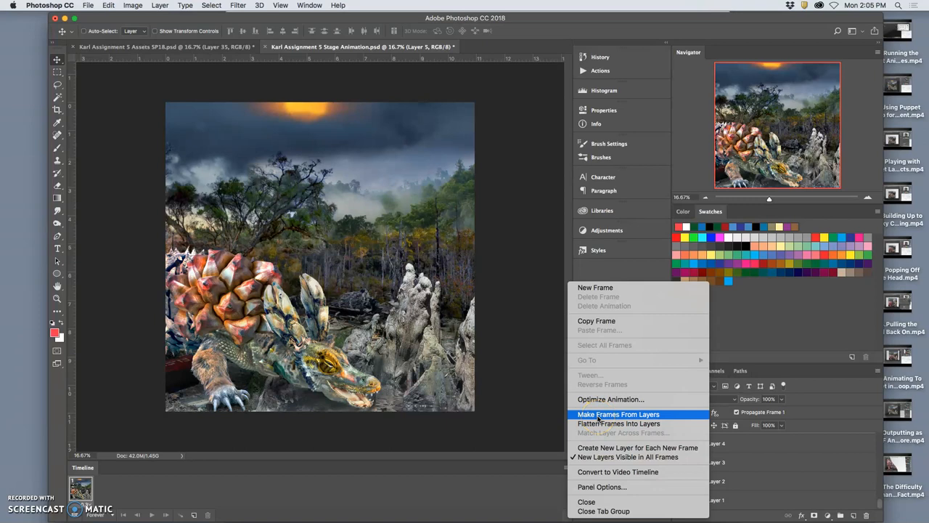
click(619, 414)
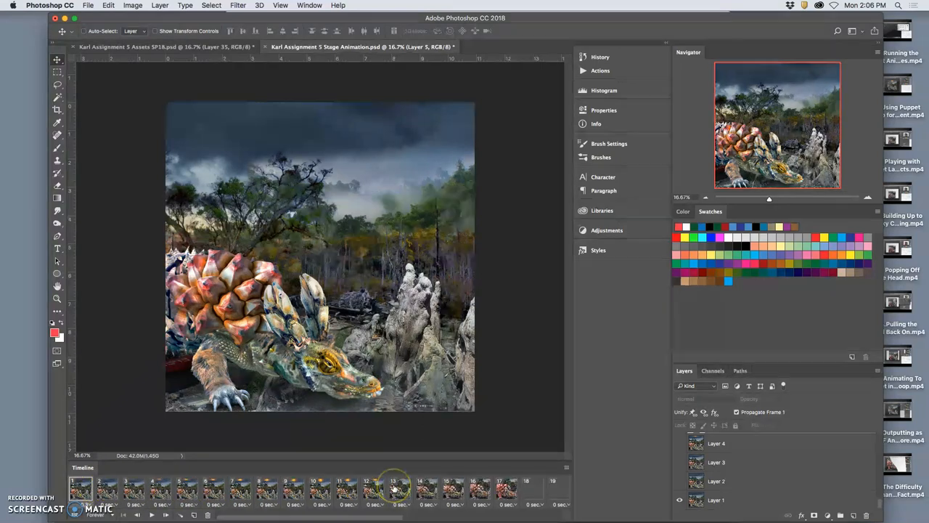
Select frames from first to last and set each frame's delay to 0.3 seconds.
click(455, 490)
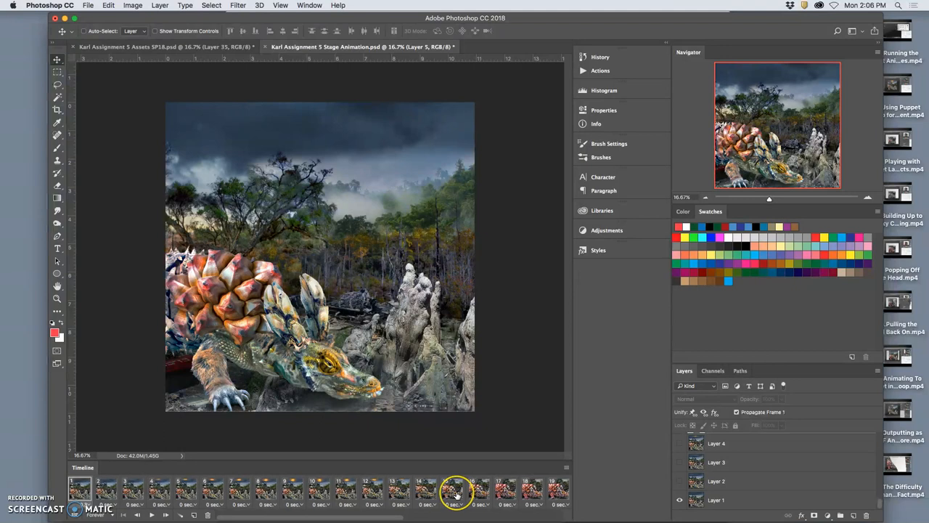
scroll(right, 3)
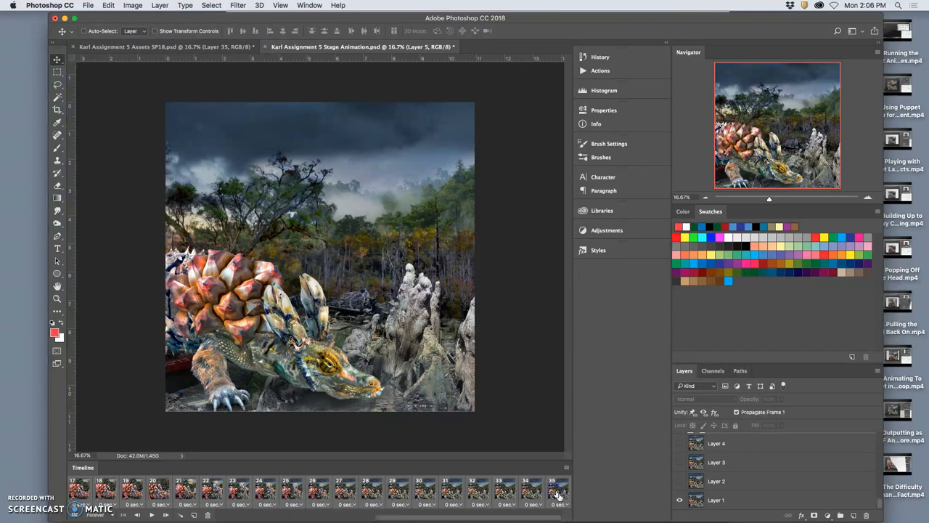
click(559, 505)
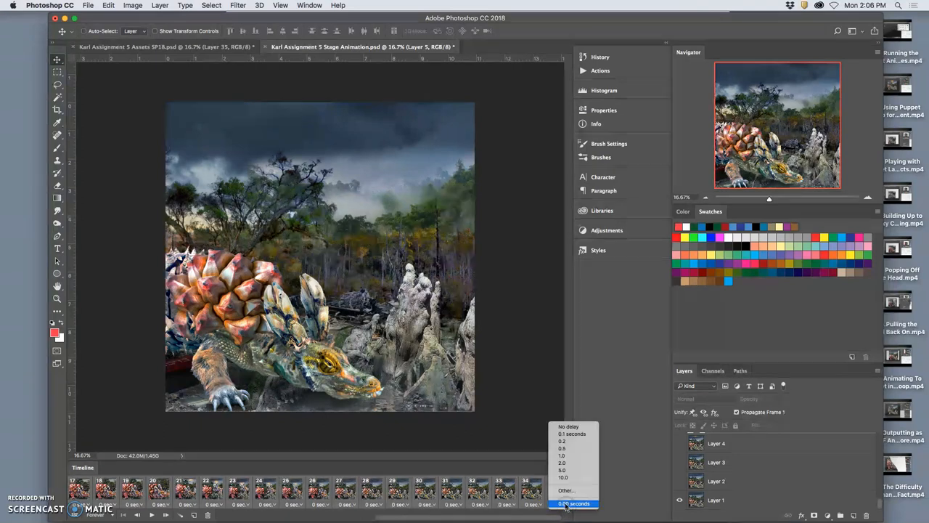
click(574, 502)
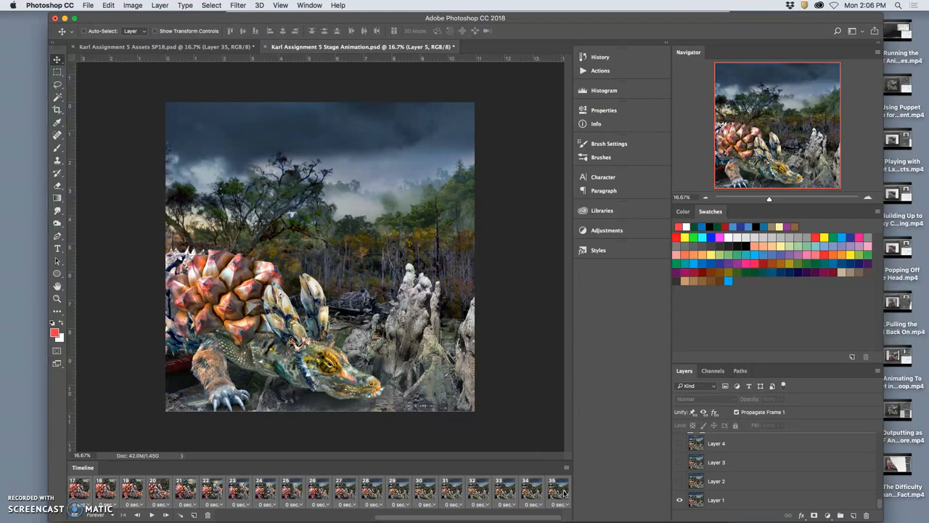
click(559, 504)
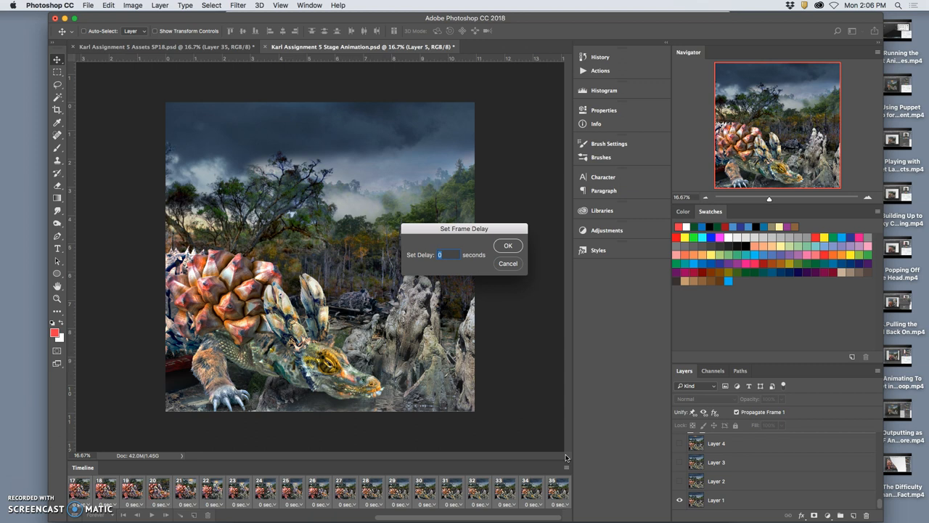
text(.3)
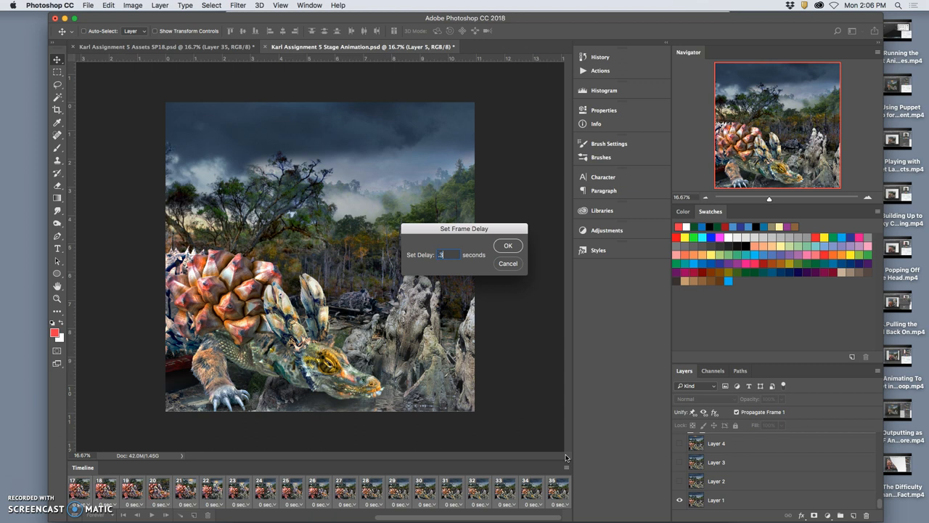
click(508, 245)
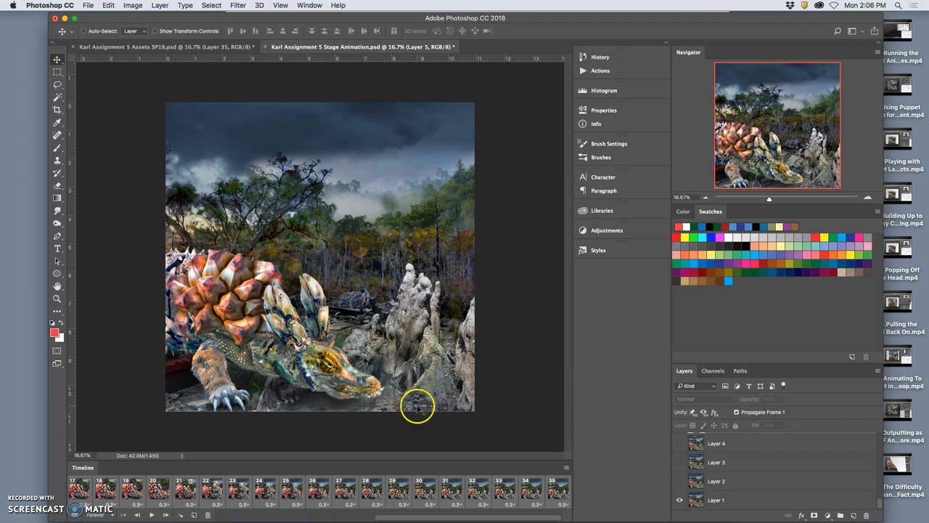
Play the animation in the Timeline, then stop playback.
click(151, 514)
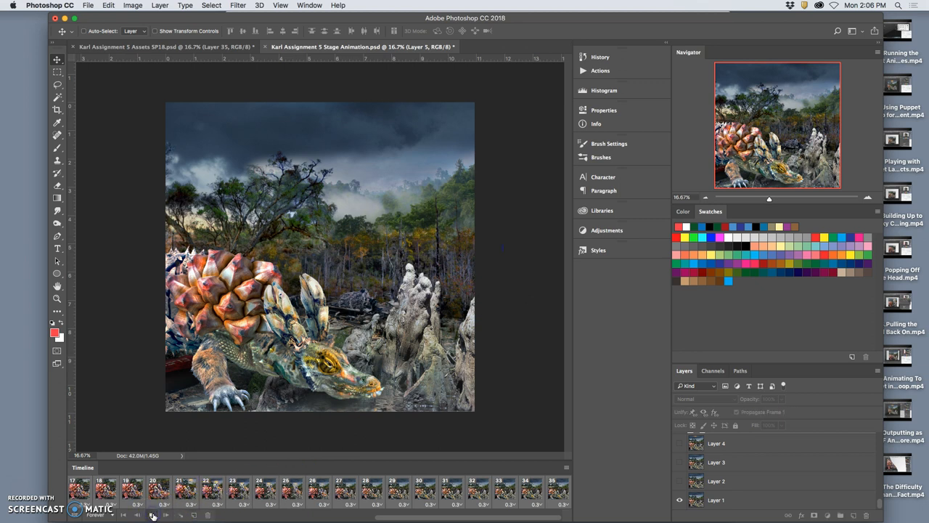
click(152, 515)
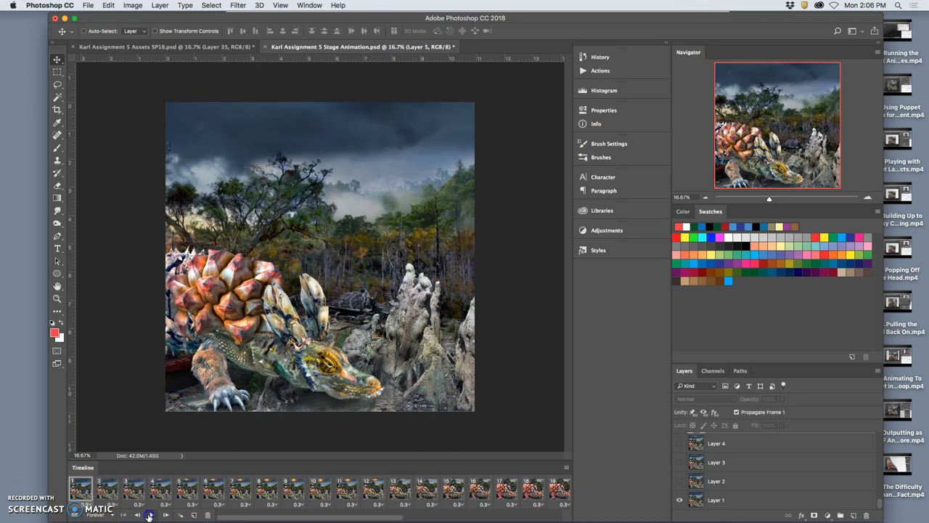
click(151, 514)
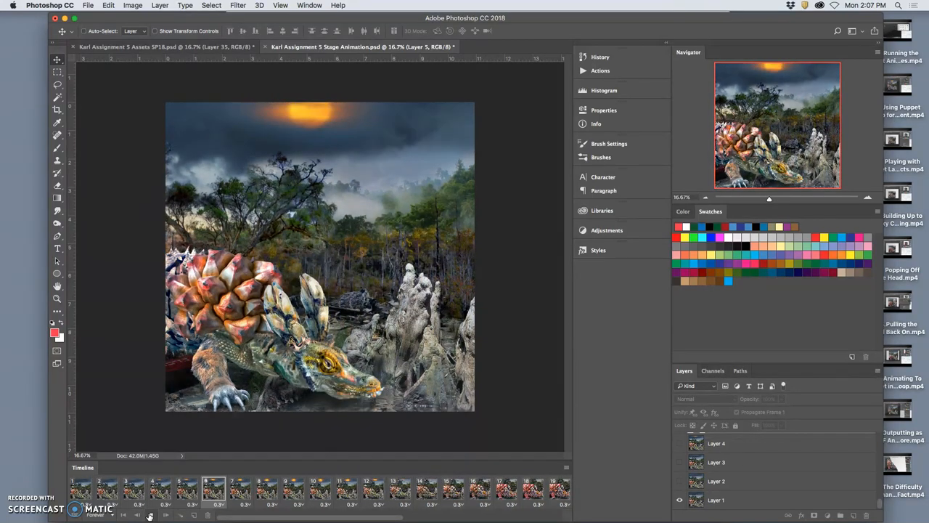
Step through frames 2, 3, 4 and onward to watch the sun appear.
click(145, 490)
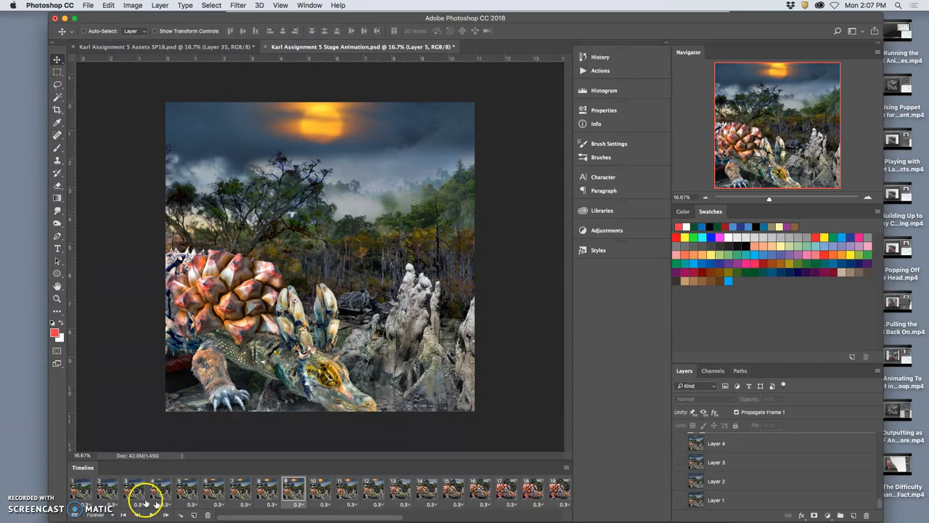
click(108, 490)
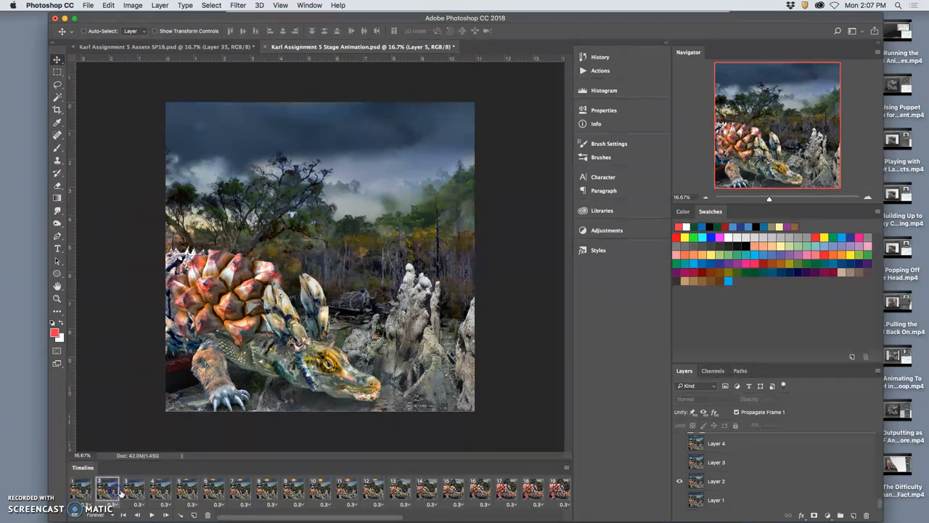
click(134, 490)
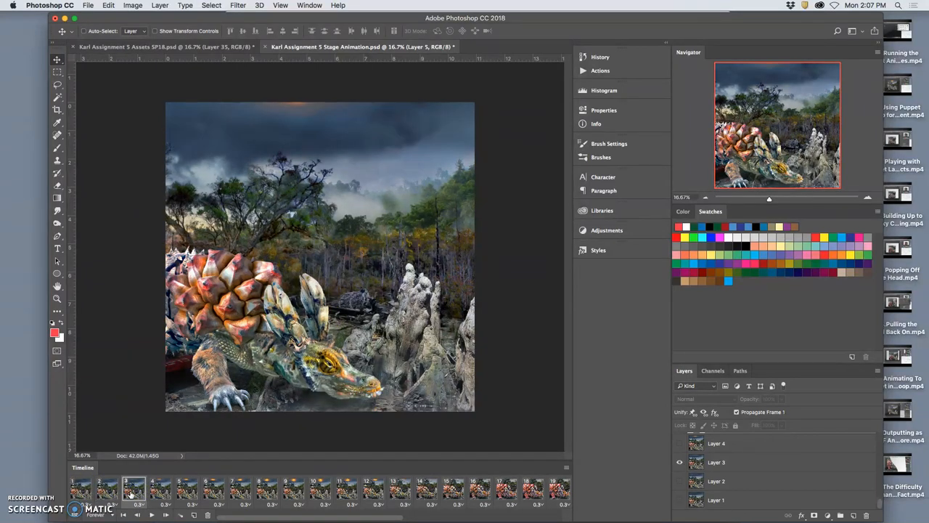
click(160, 490)
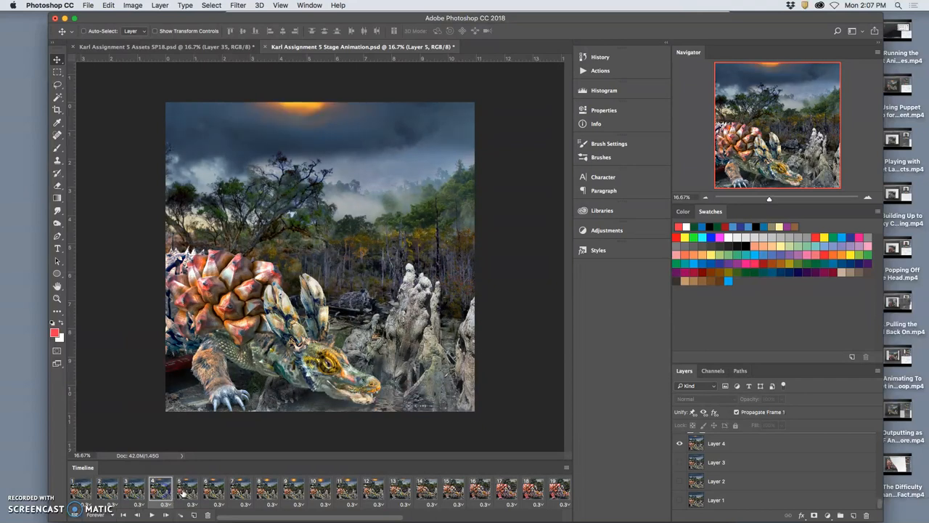
click(213, 488)
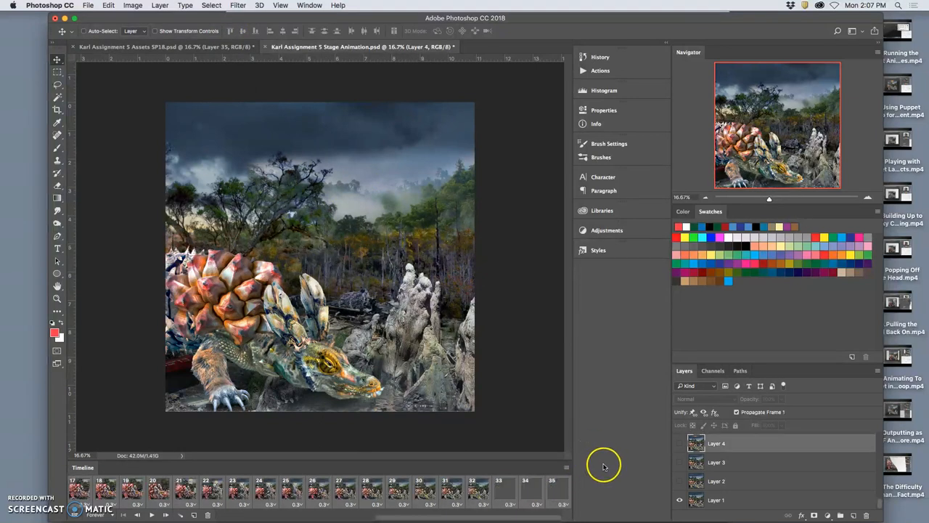
Toggle Layer 2's visibility and turn on the Frame 2 sun layer.
click(339, 486)
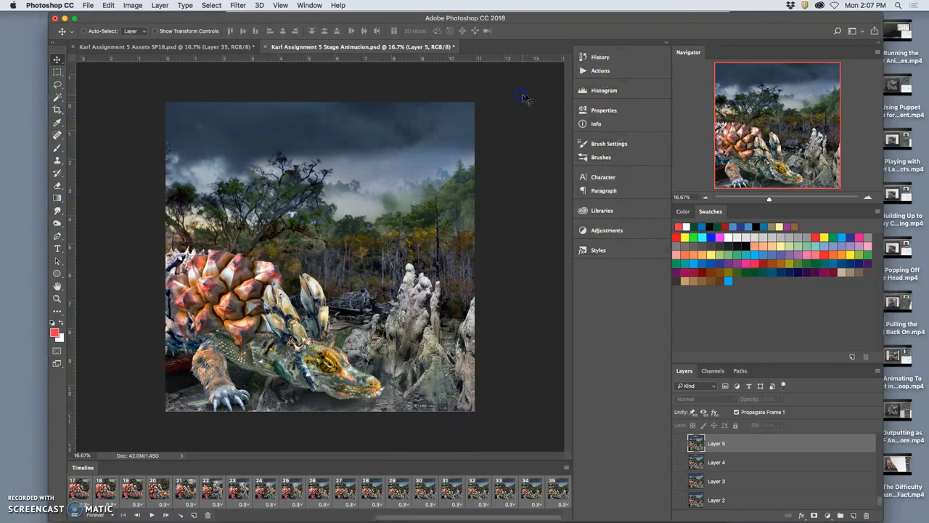
click(601, 57)
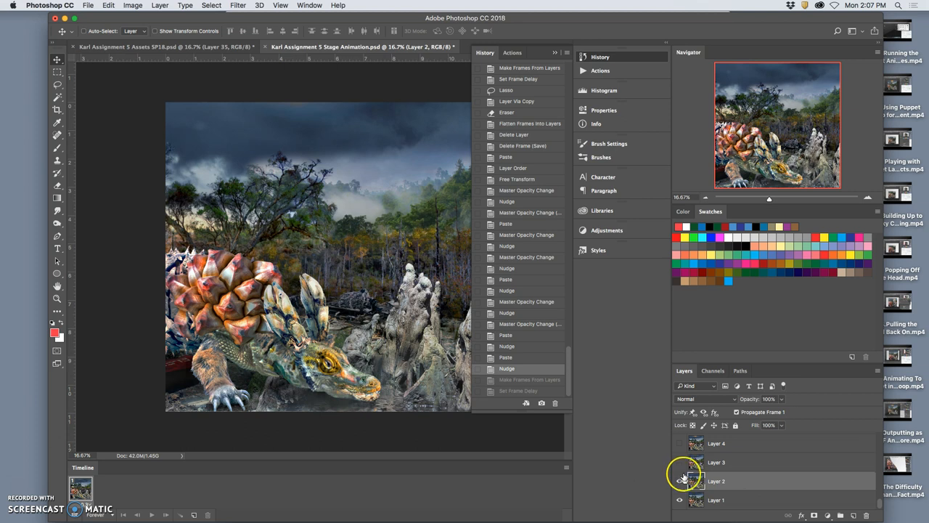
click(679, 480)
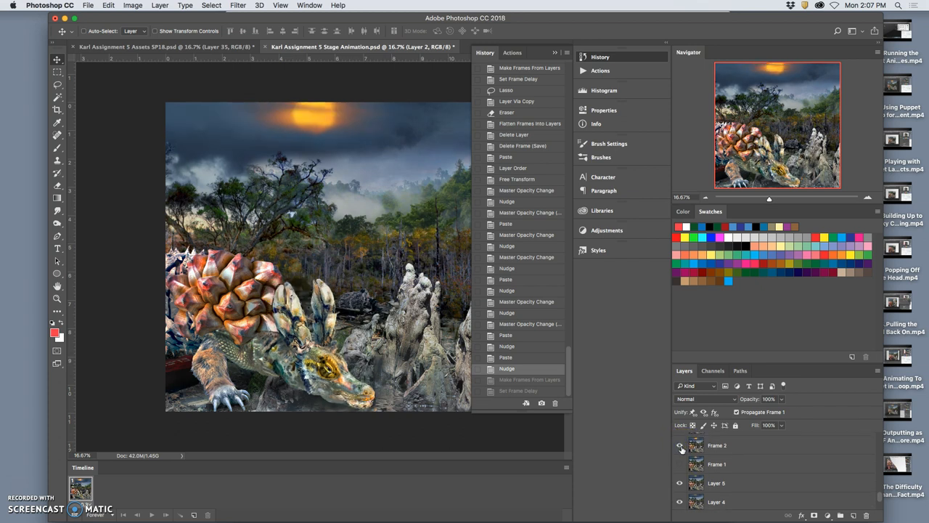
click(680, 465)
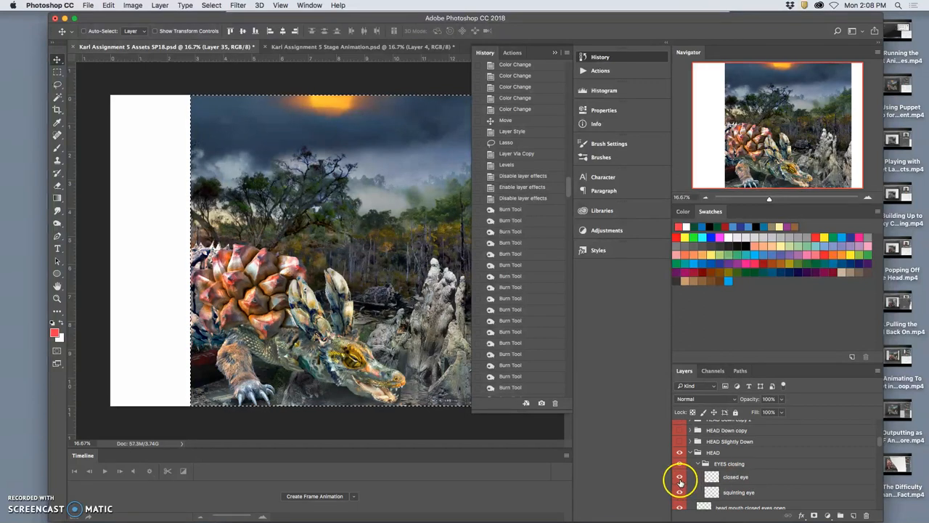
Toggle visibility of the creature's closed eye and closed mouth layers in the assets file.
click(679, 477)
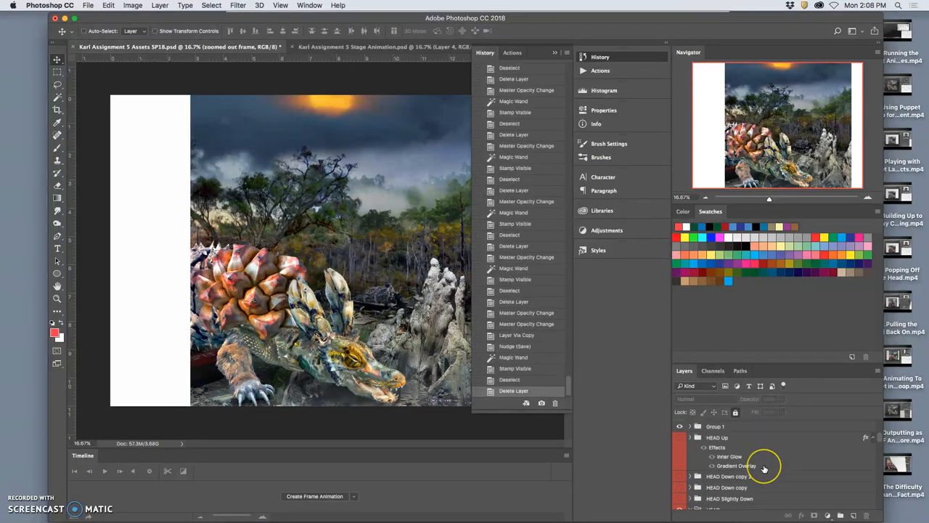
scroll(down, 3)
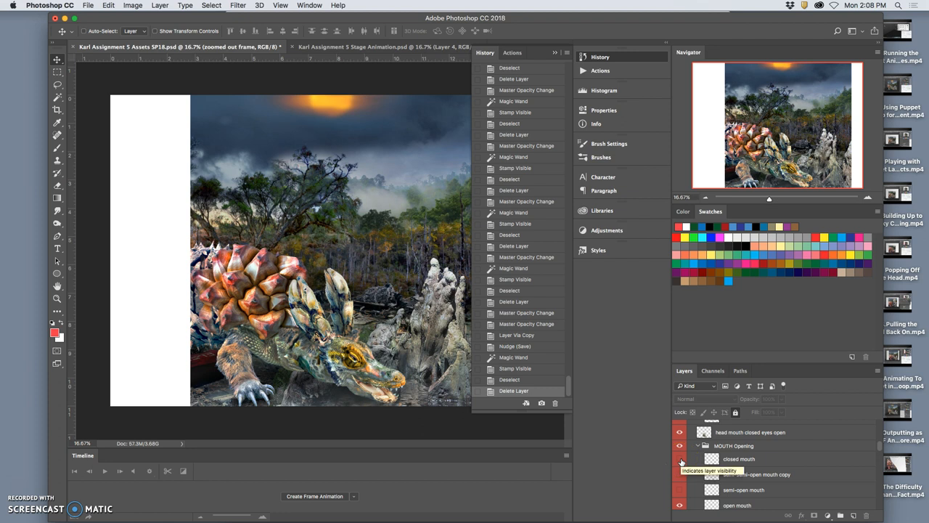
click(679, 458)
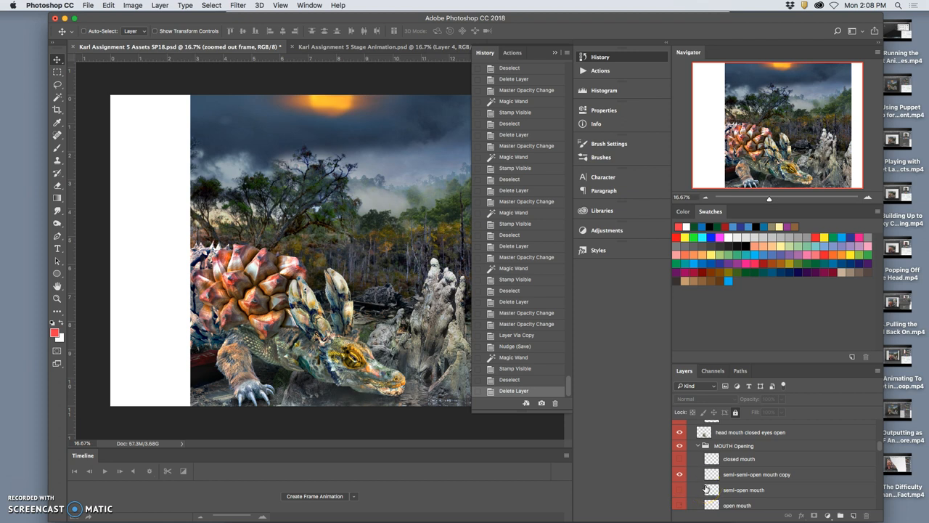
scroll(down, 3)
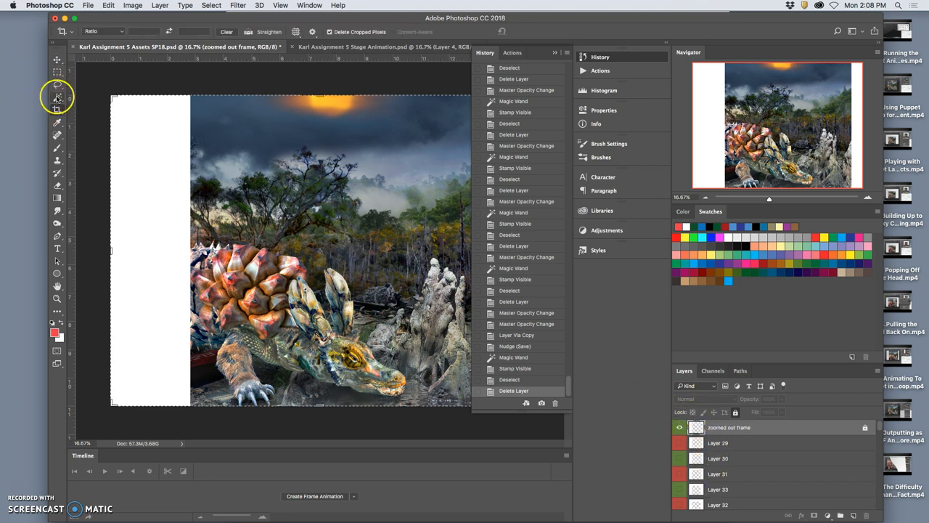
Select the canvas region with the Magic Wand and bring it into the stage animation.
click(57, 96)
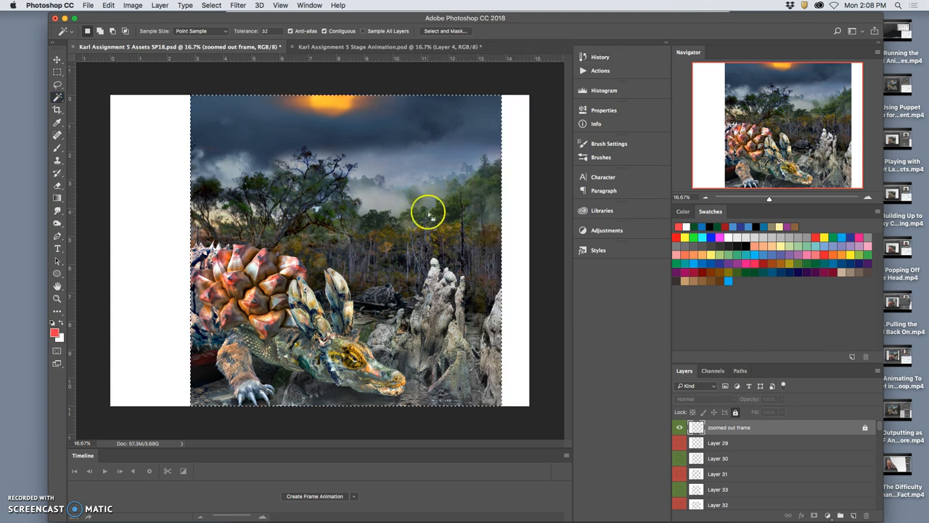
click(160, 6)
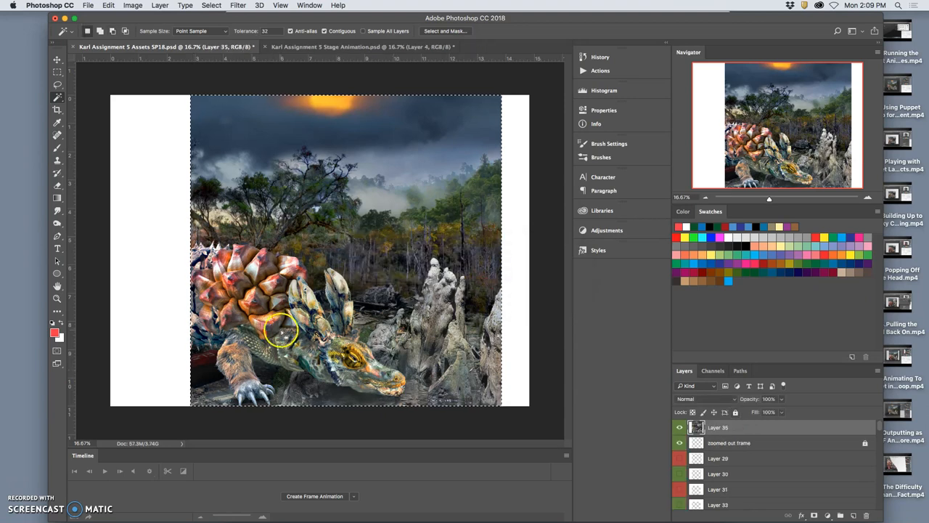
click(361, 46)
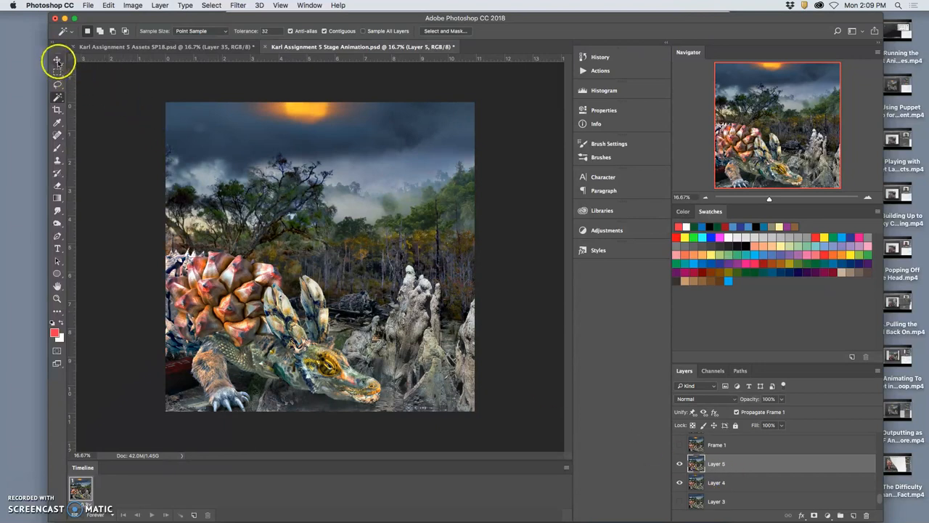
Hide the Frame 1 sun layer and Layer 4, leaving Layer 1 visible.
click(57, 61)
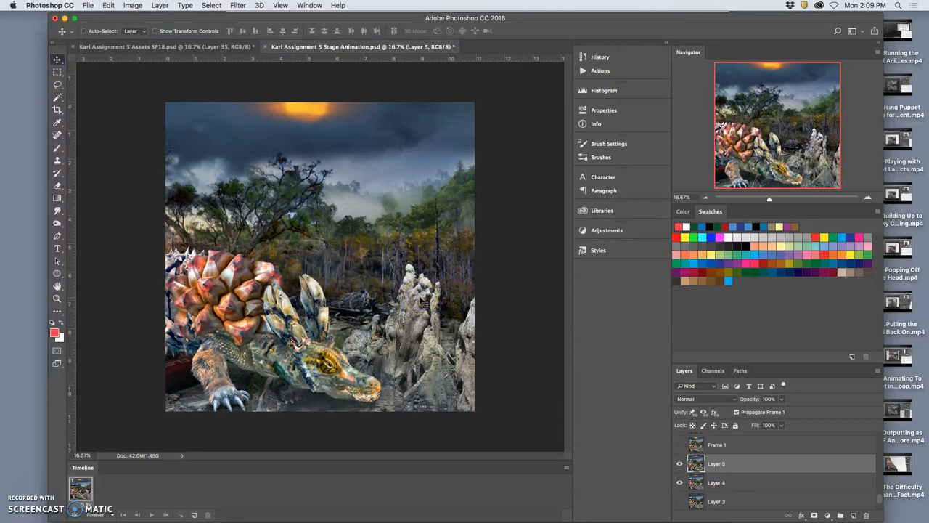
click(680, 444)
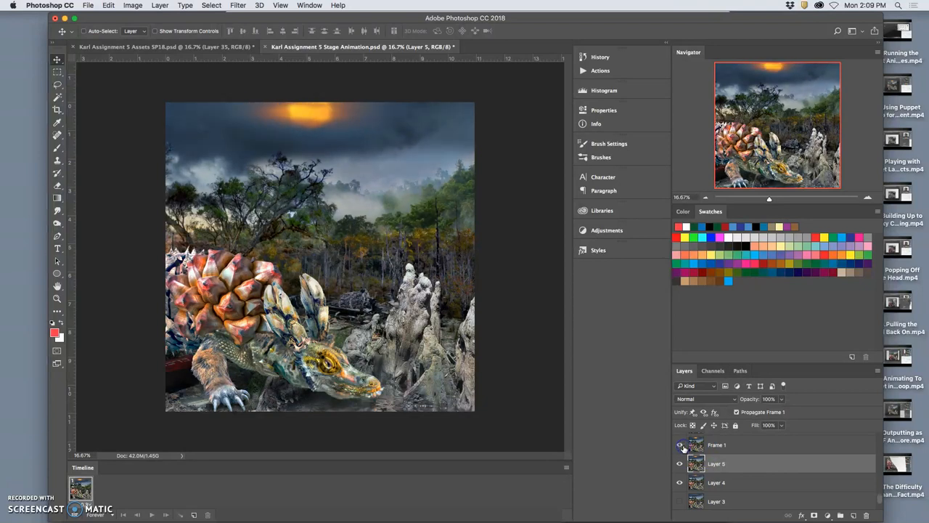
click(680, 463)
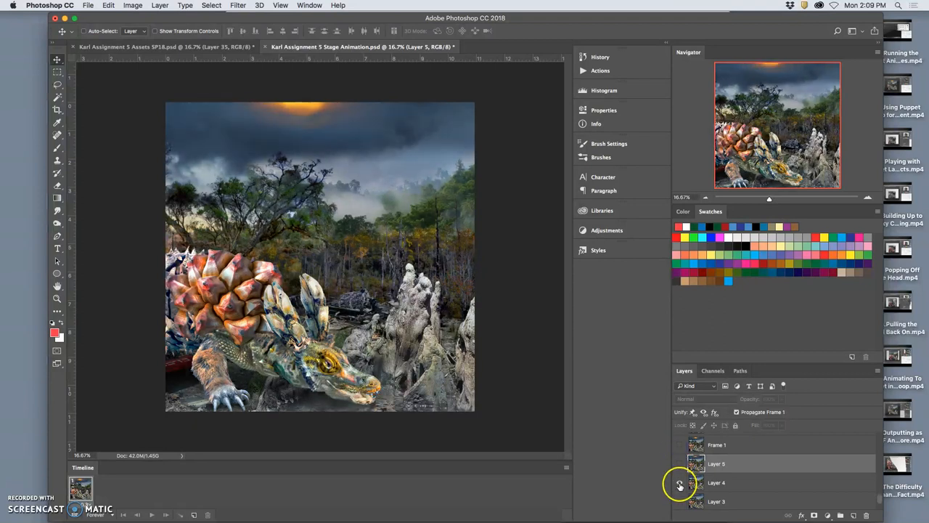
click(680, 483)
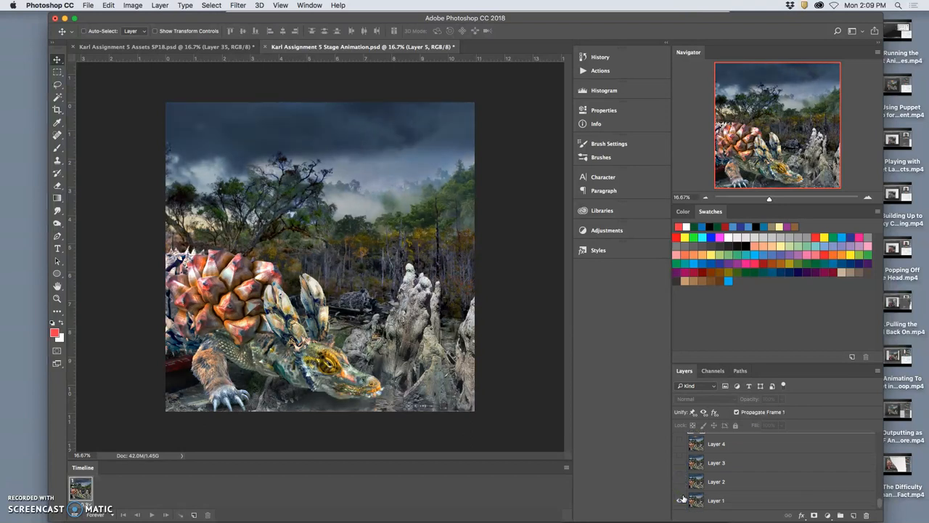
click(680, 500)
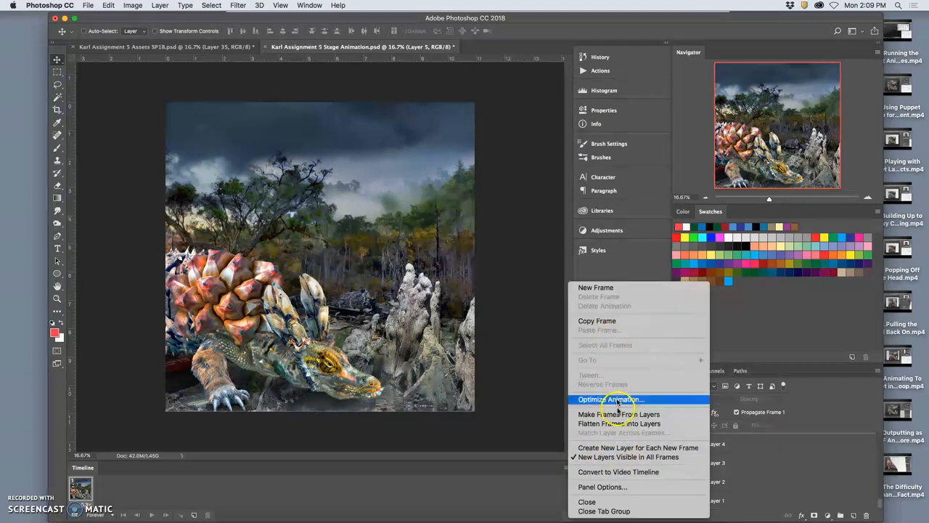
mouse_move(620, 423)
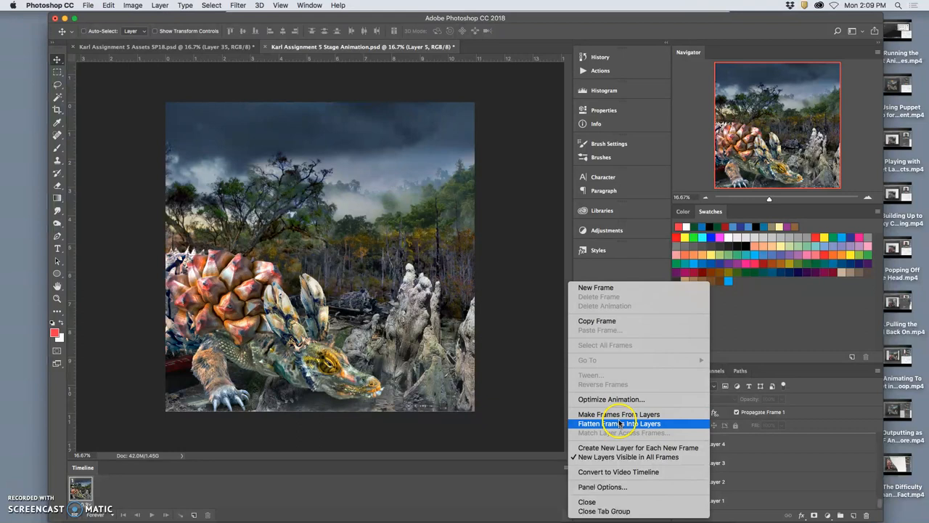
Make frames from layers, then select the last animation frame.
click(617, 413)
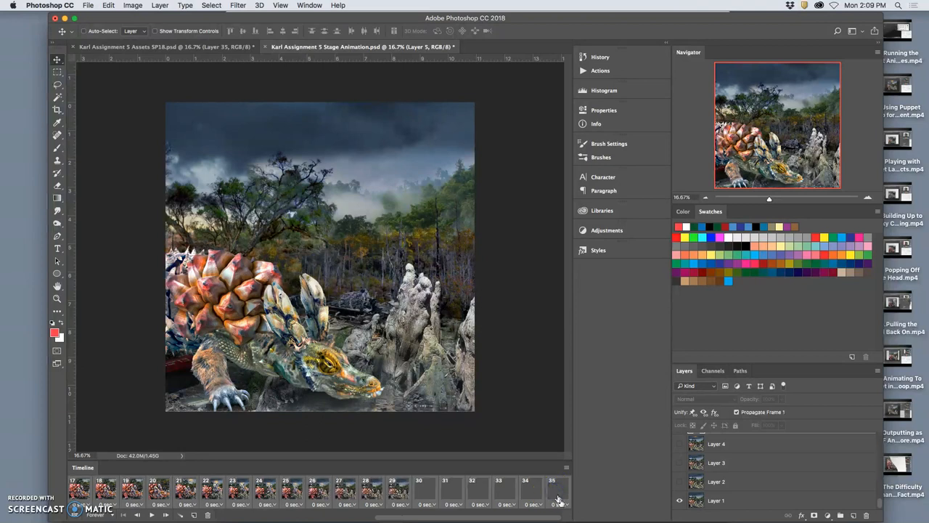
click(559, 504)
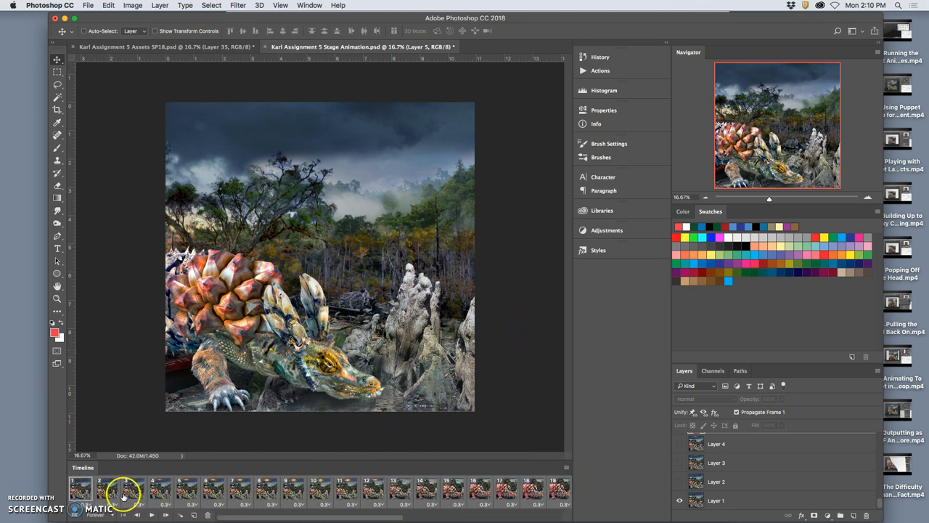
Set frame 2's delay to 0.4 seconds and frame 3's delay to 0.35 seconds.
click(102, 504)
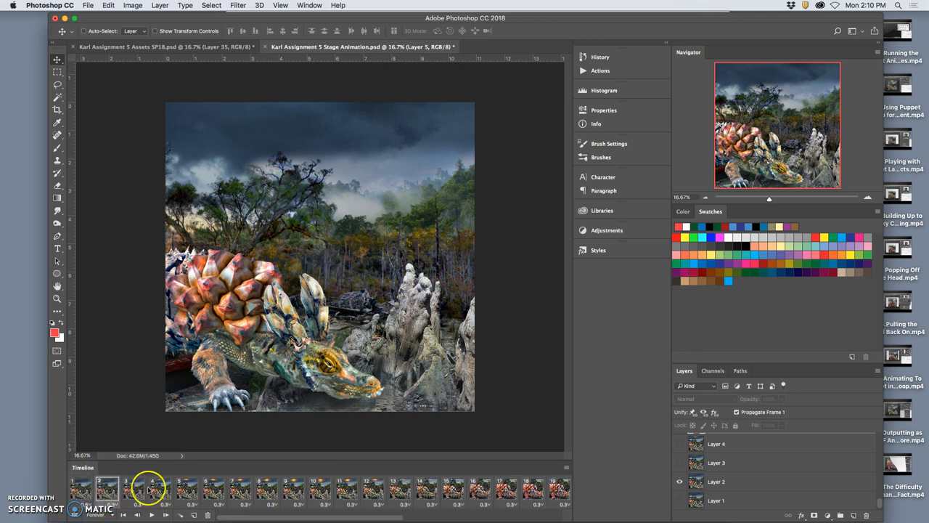
click(149, 503)
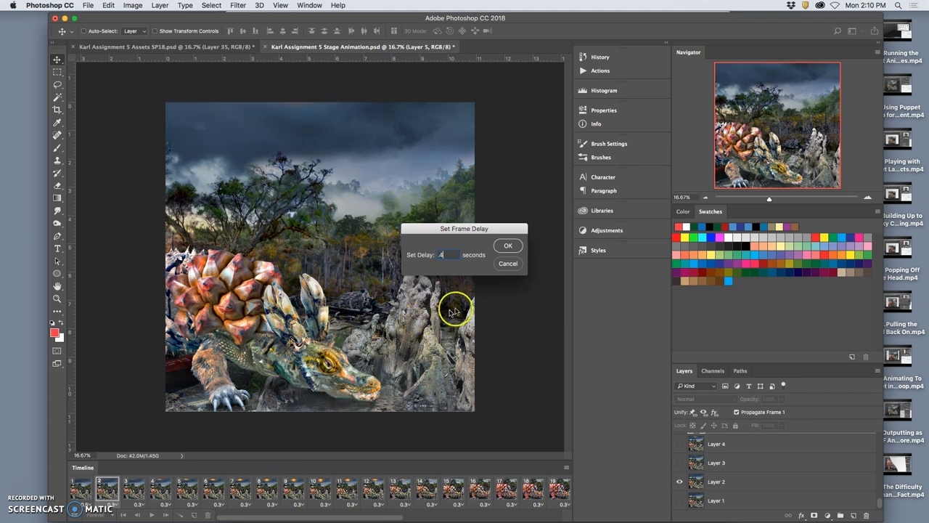
click(508, 245)
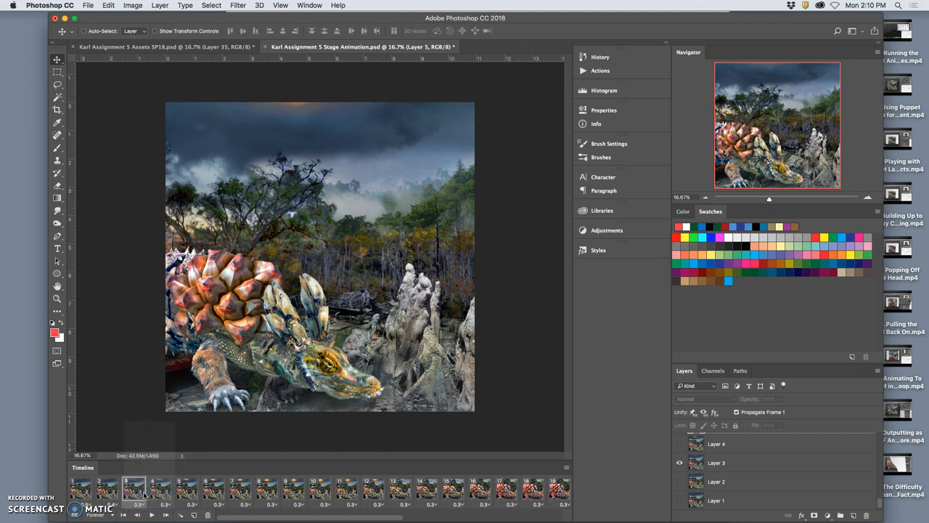
click(138, 505)
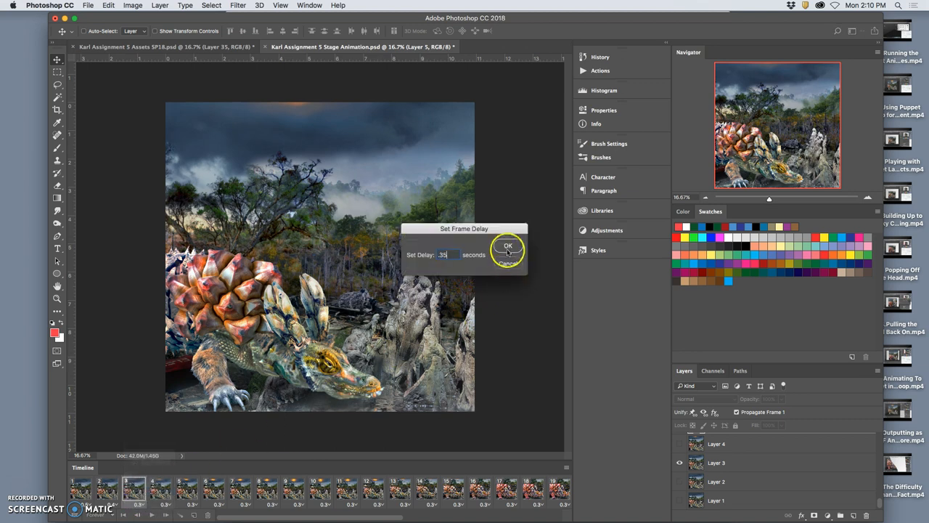
click(508, 245)
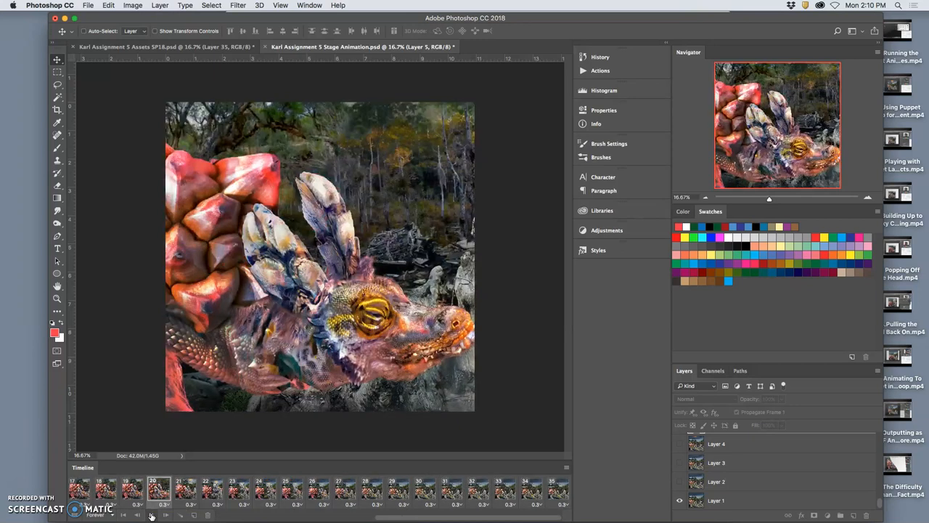
click(212, 488)
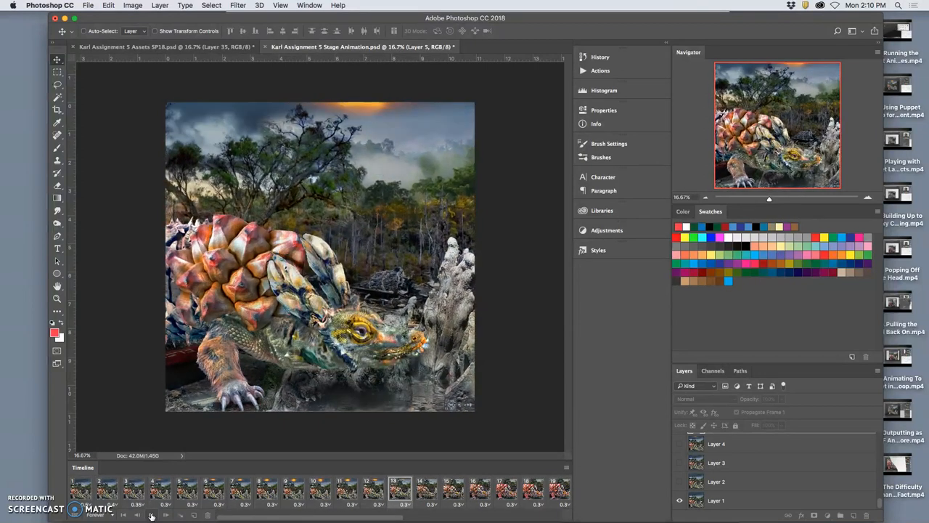
click(151, 515)
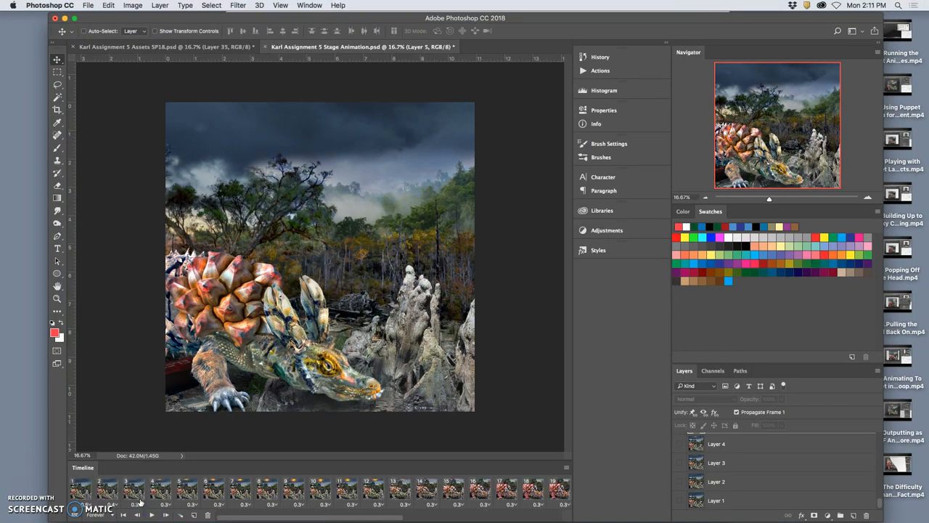
Give frame 1 a 0.8-second delay and frame 2 a 0.5-second delay.
click(136, 504)
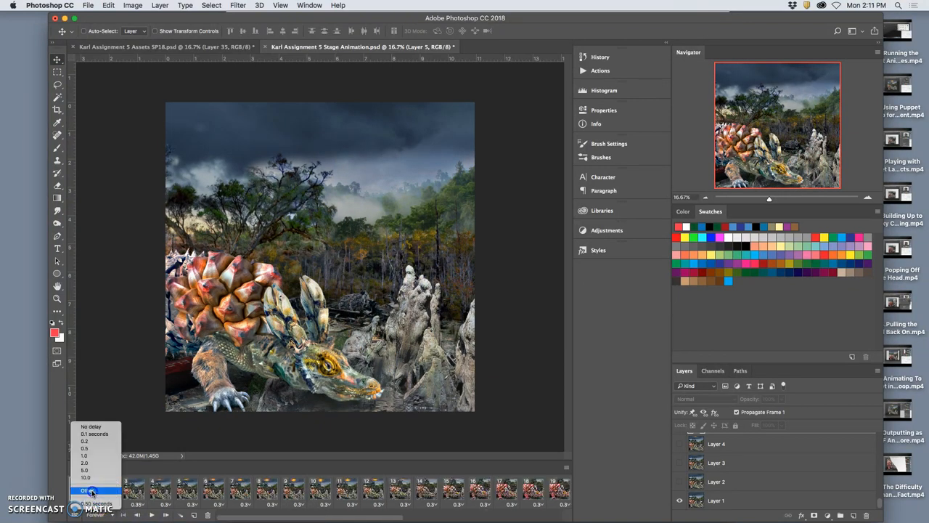
click(87, 491)
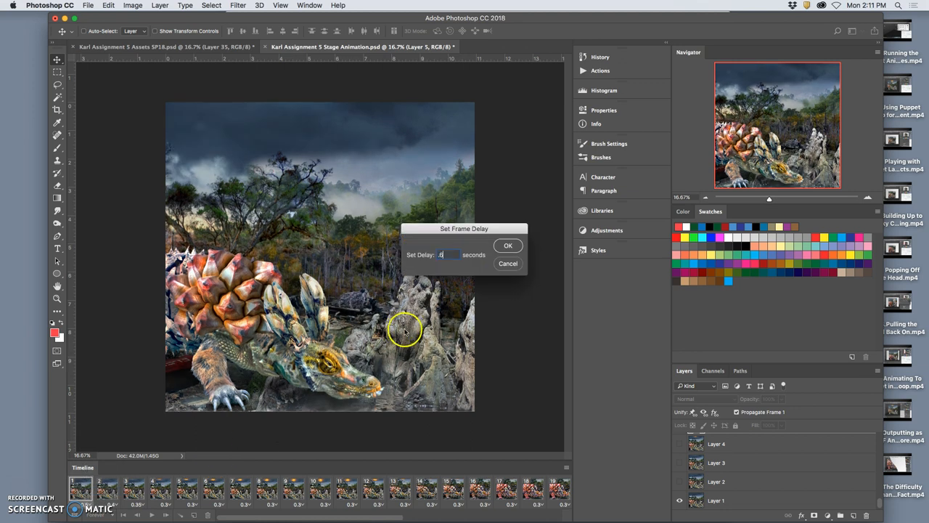
click(508, 245)
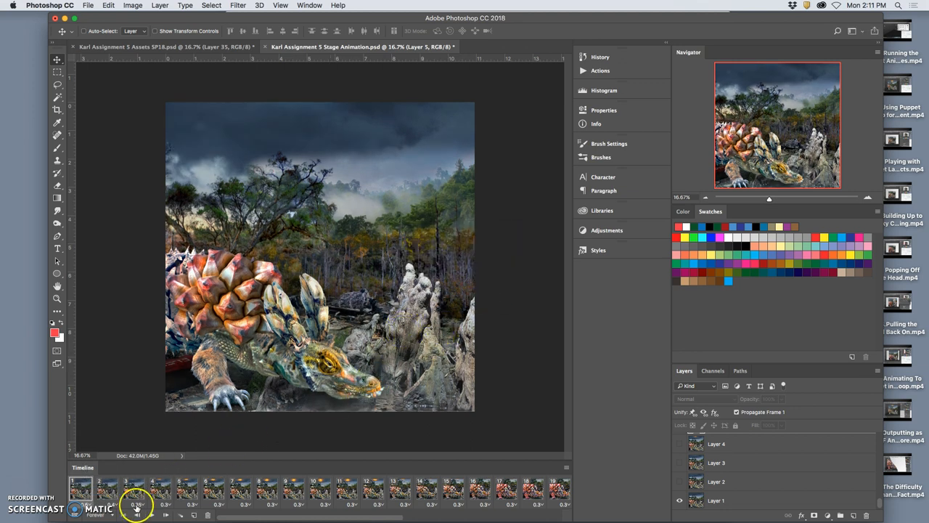
click(107, 487)
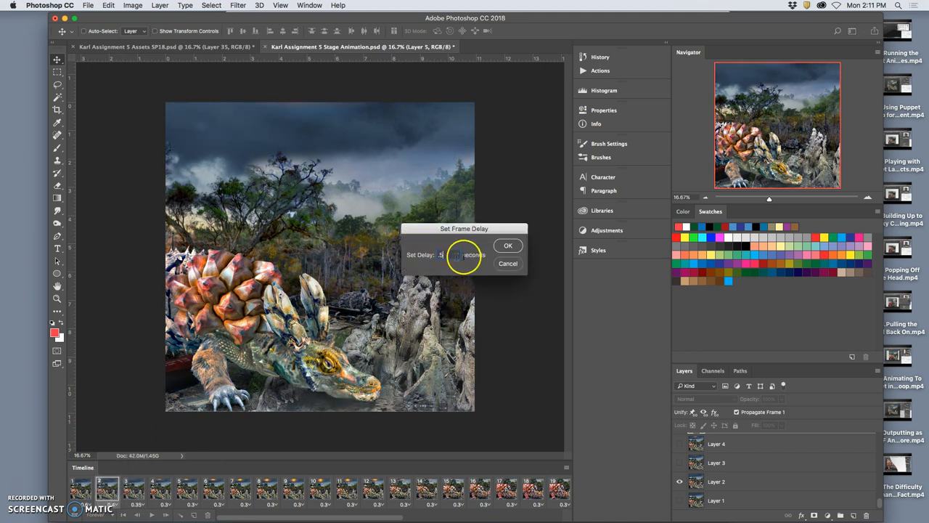
click(508, 245)
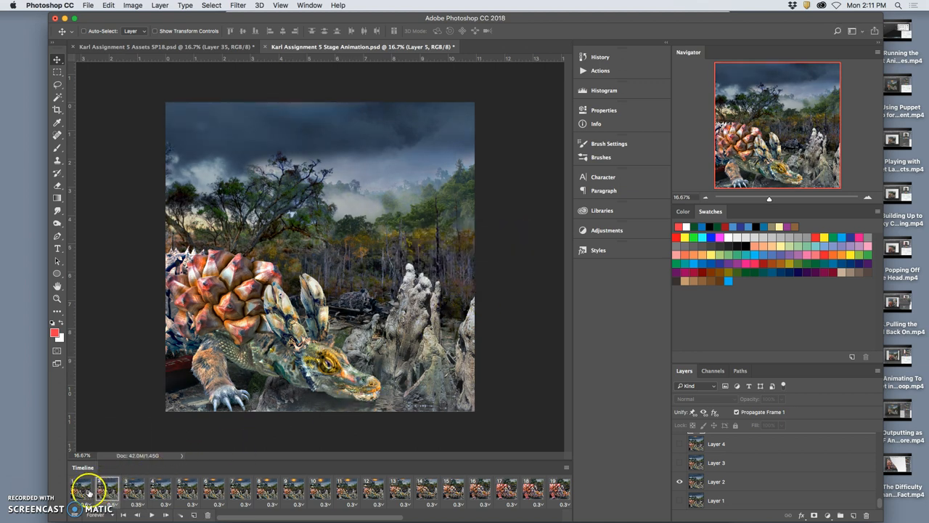
Give frame 3 a custom 0.4-second delay.
click(137, 488)
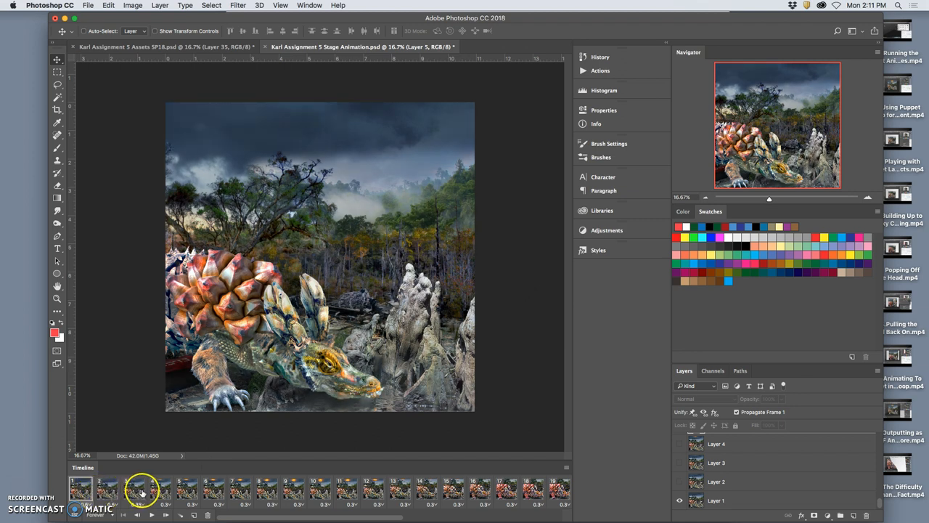
click(141, 504)
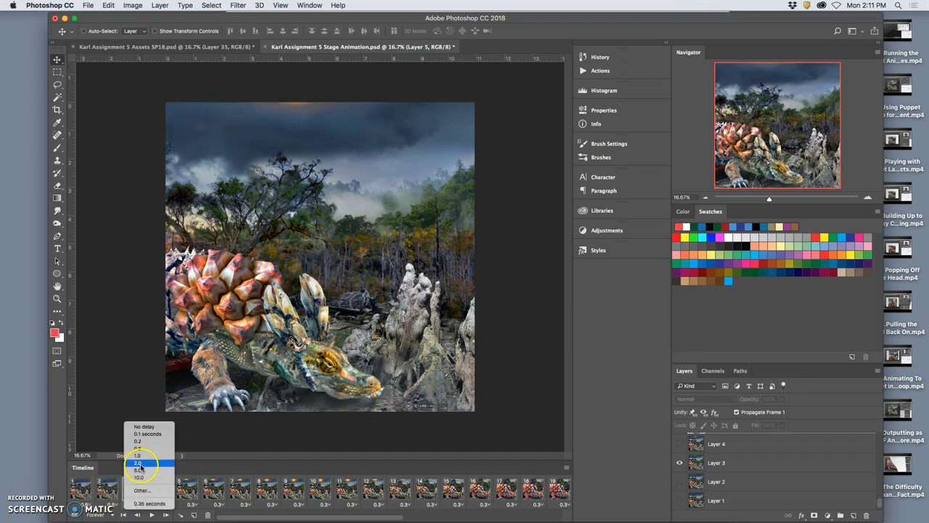
click(141, 490)
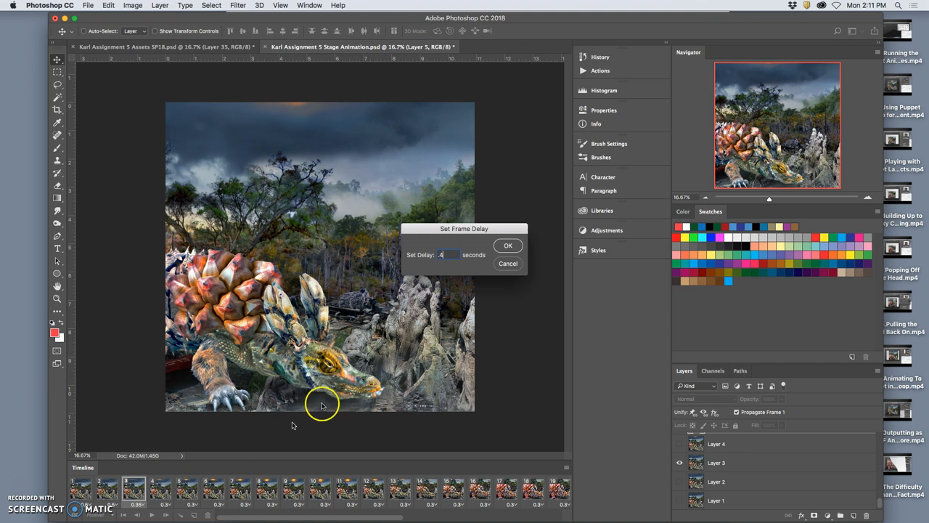
click(508, 245)
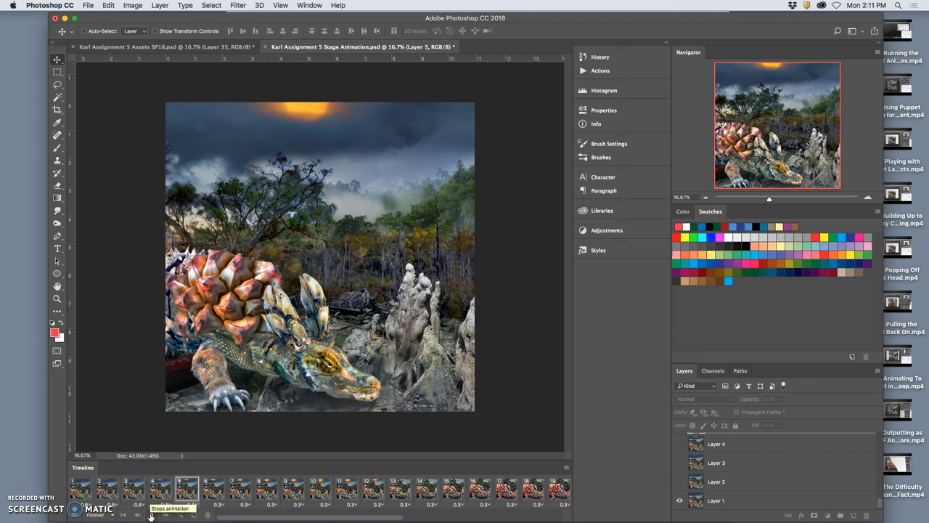
Play the animation preview, replay it, and stop playback on frame 20.
click(373, 489)
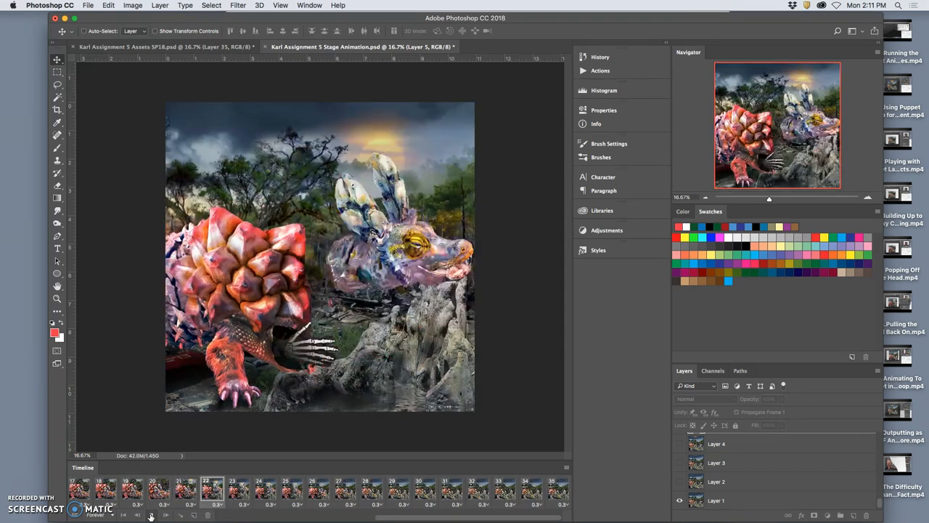
click(372, 490)
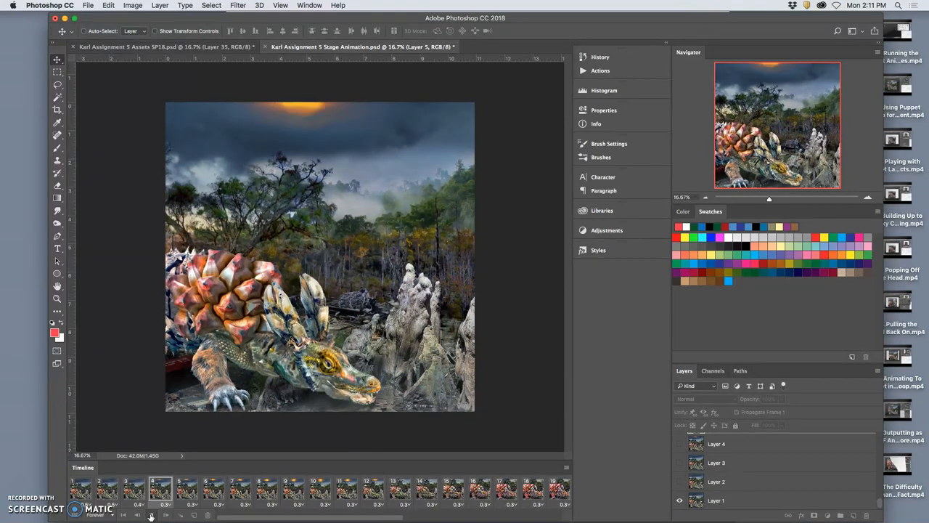
click(320, 488)
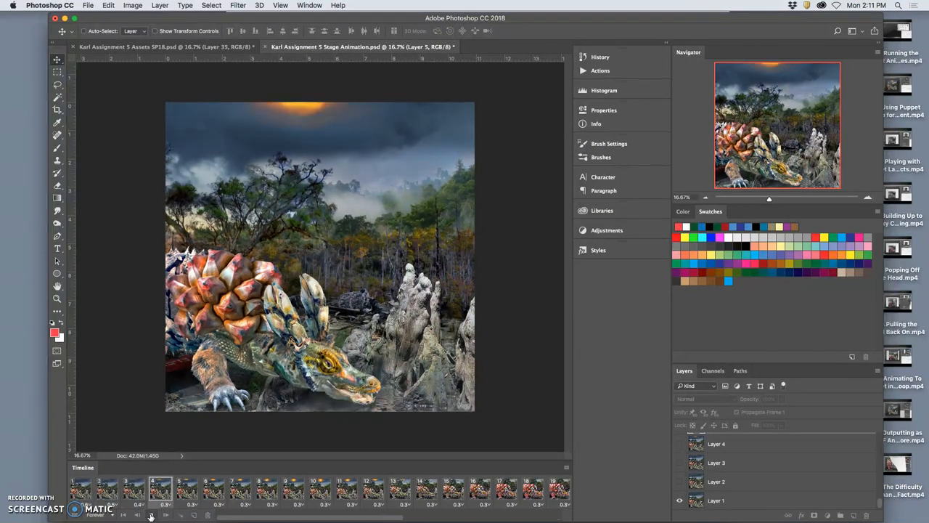
click(319, 488)
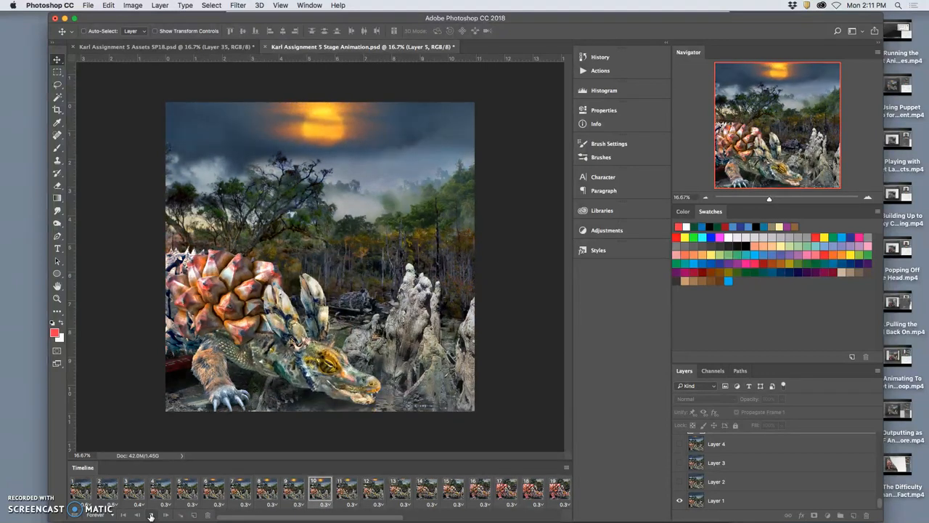
click(479, 488)
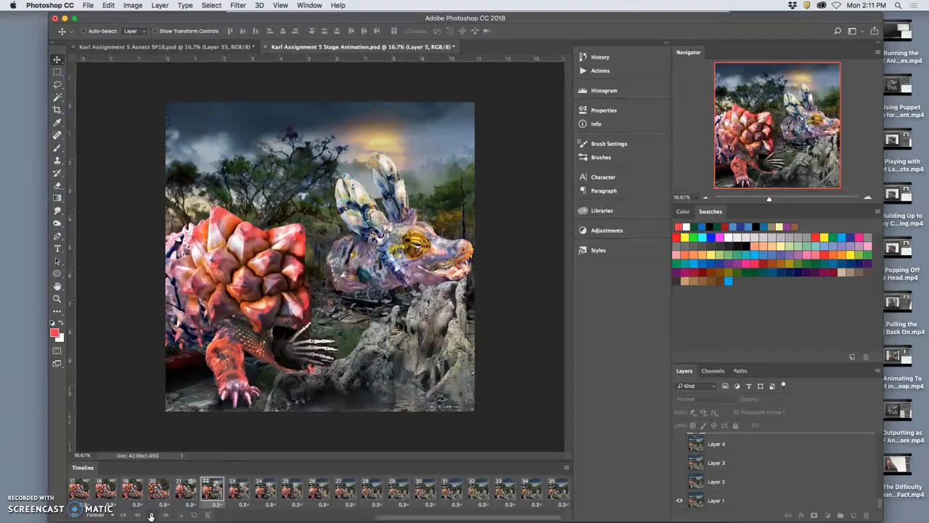
click(192, 490)
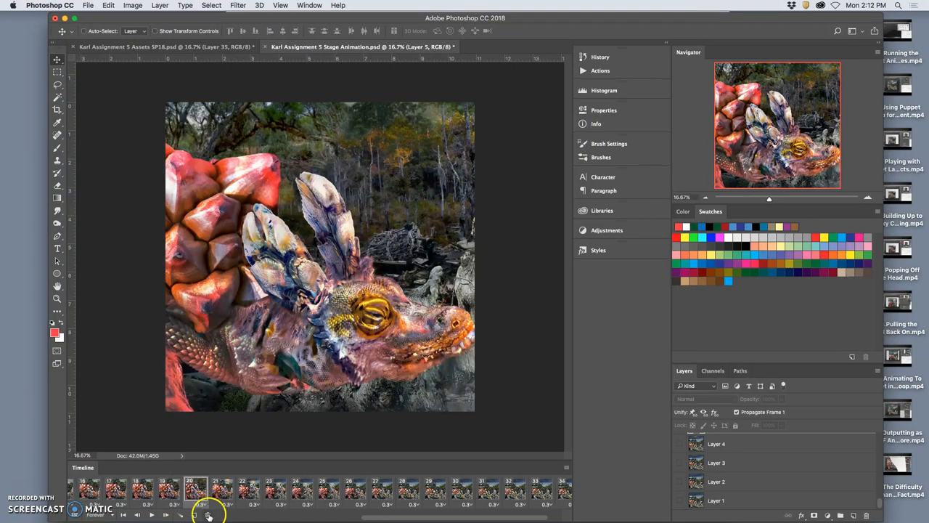
Delete frame 20, replay the shortened animation and stop on frame 5.
click(209, 515)
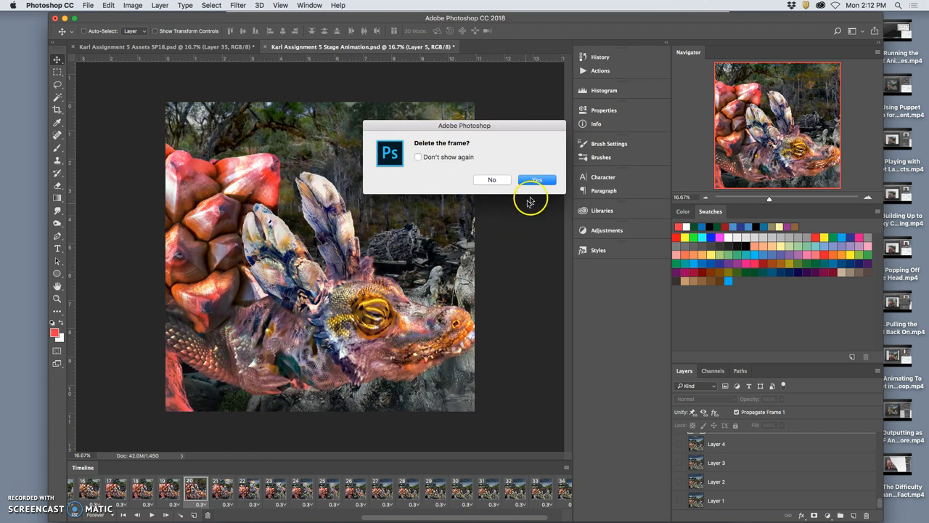
click(537, 180)
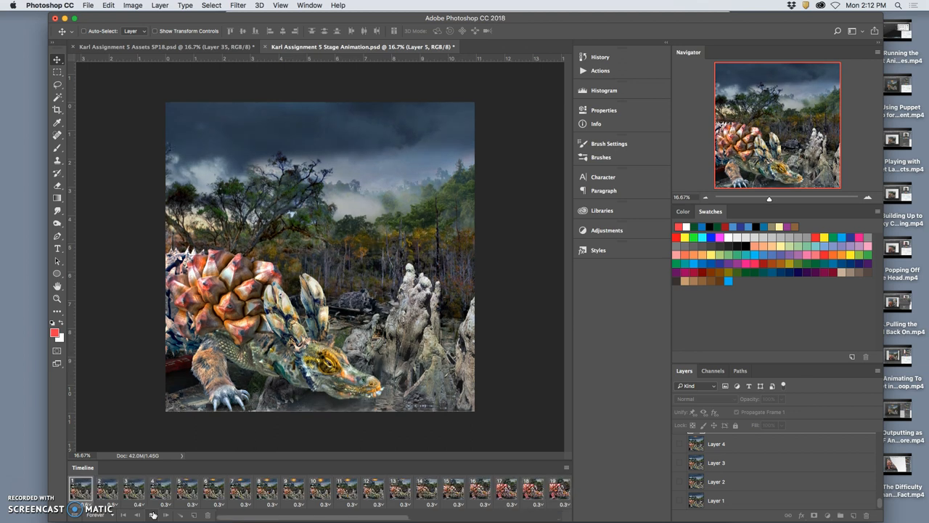
click(187, 487)
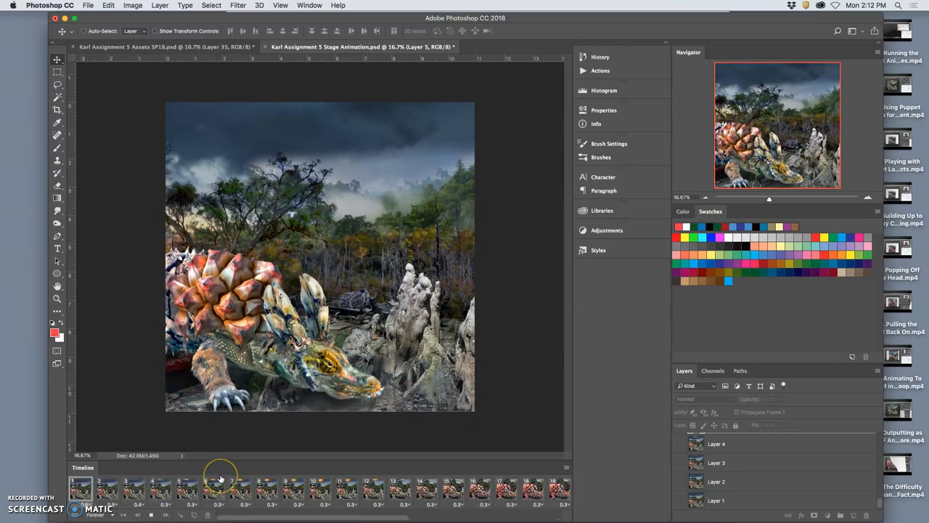
click(187, 488)
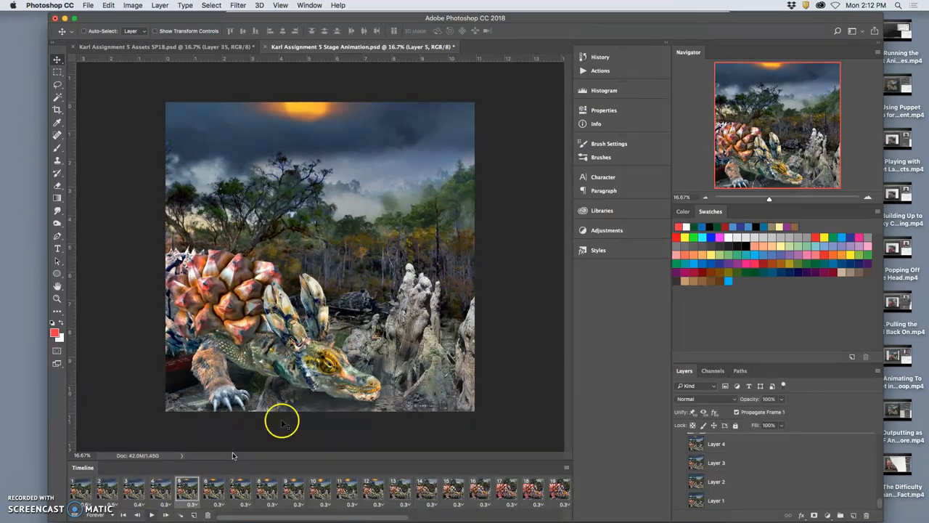
mouse_move(318, 256)
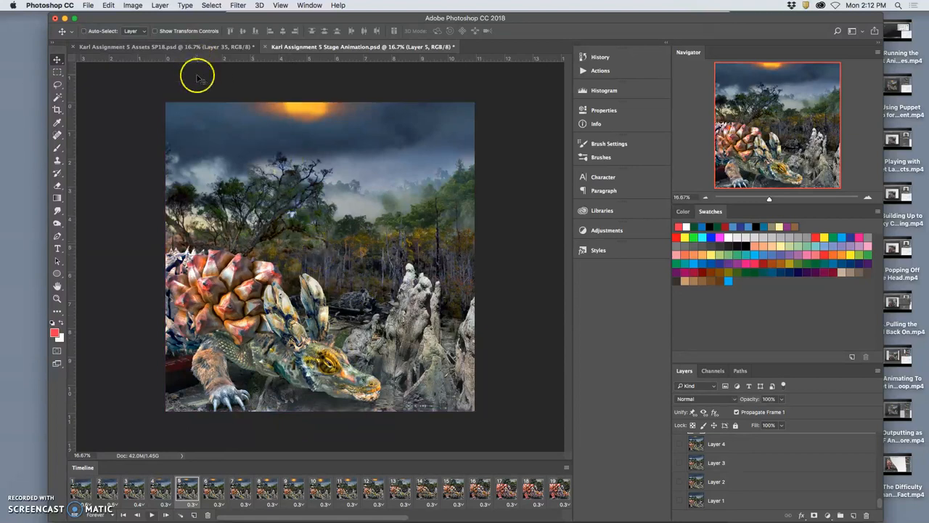
click(132, 5)
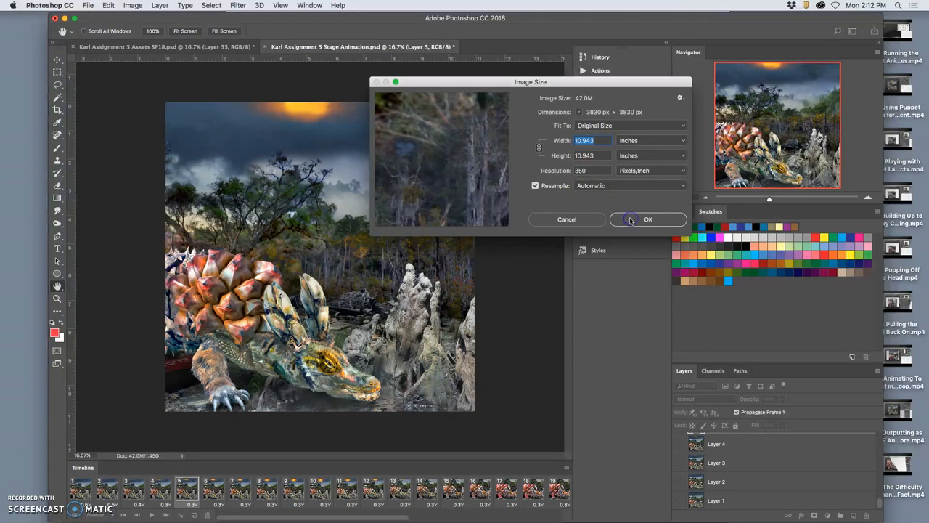
click(648, 219)
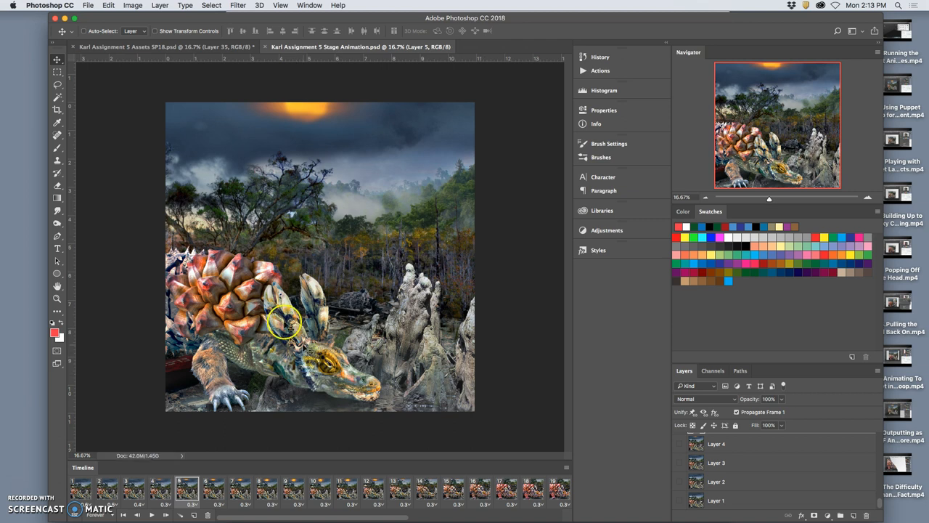
Set Image Size to 8 × 8 inches at 150 pixels per inch.
click(132, 5)
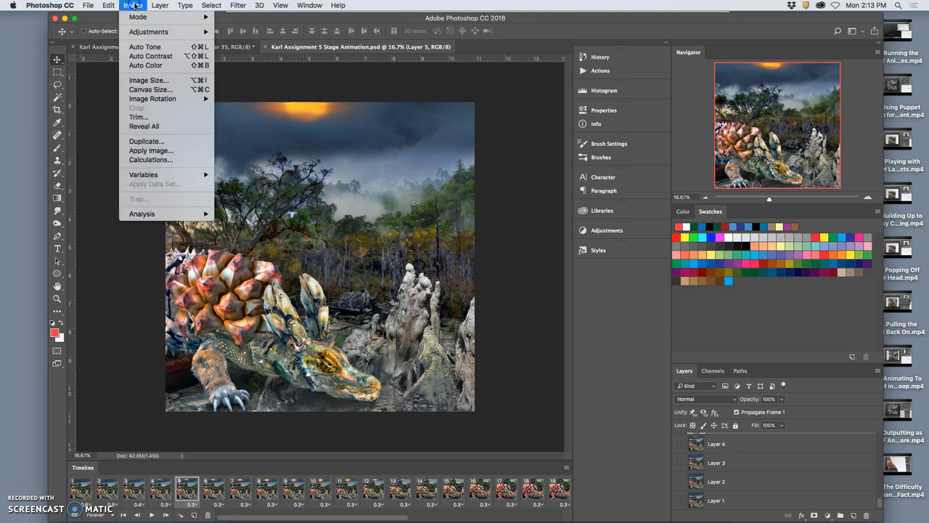
click(148, 80)
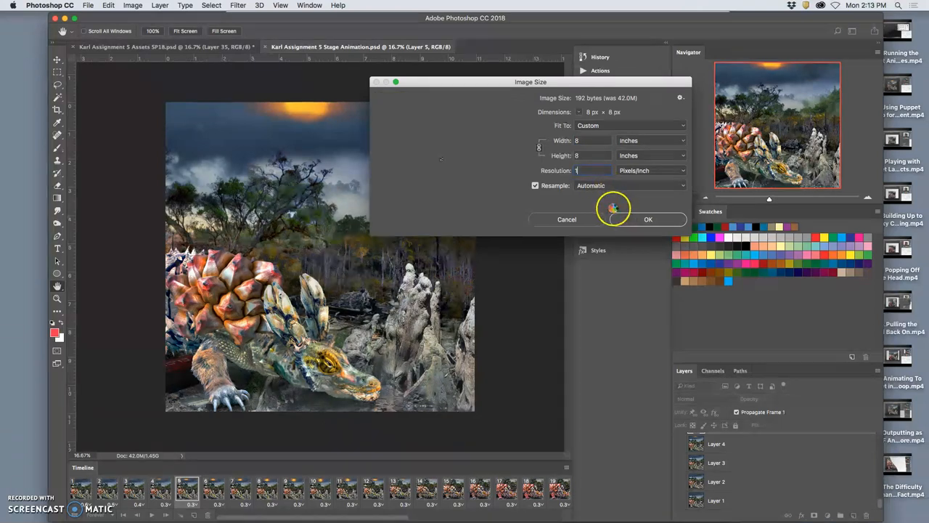
text(150)
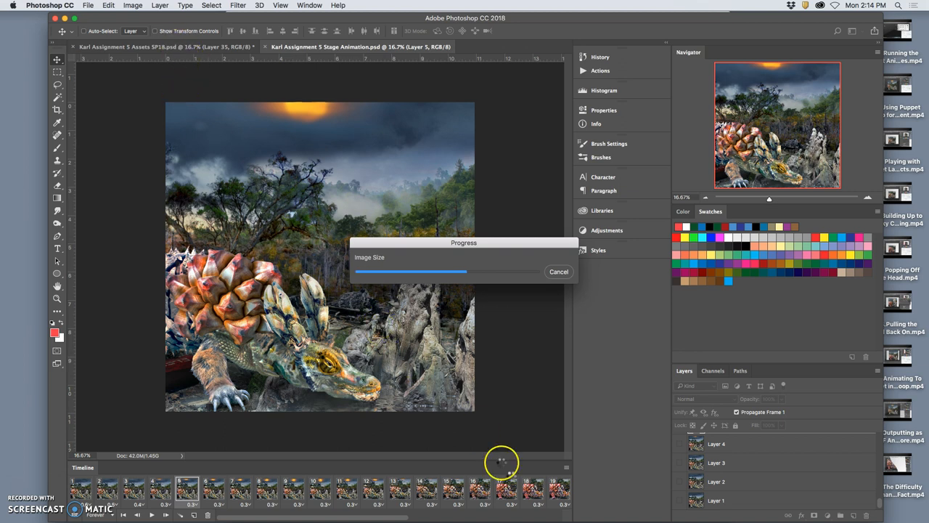
mouse_move(501, 461)
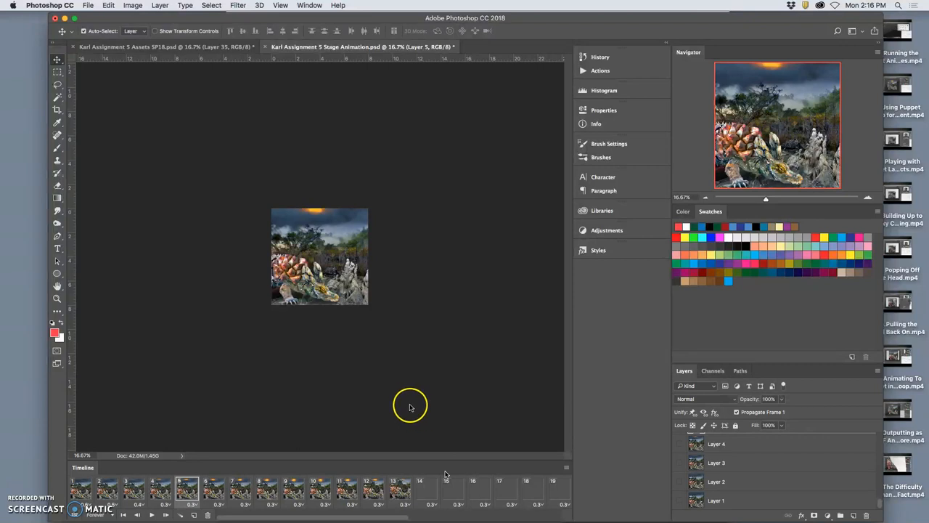
mouse_move(367, 409)
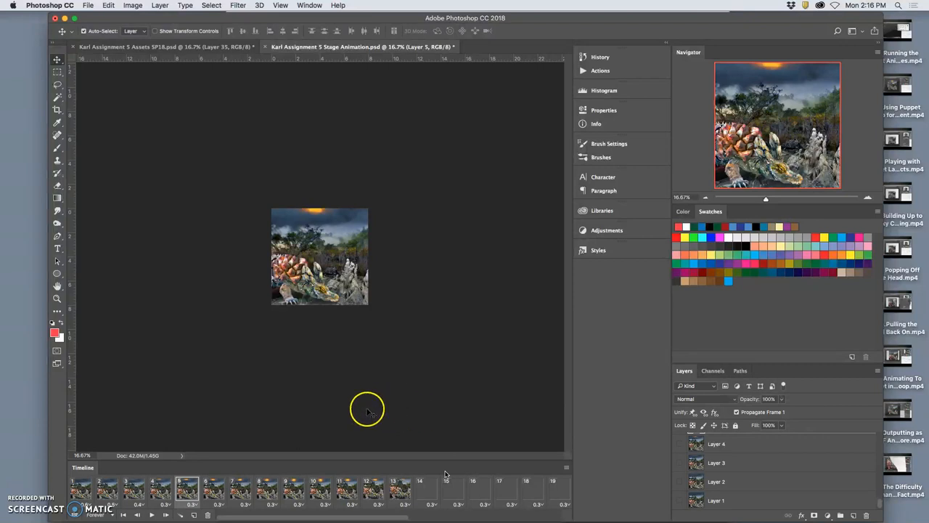
mouse_move(137, 210)
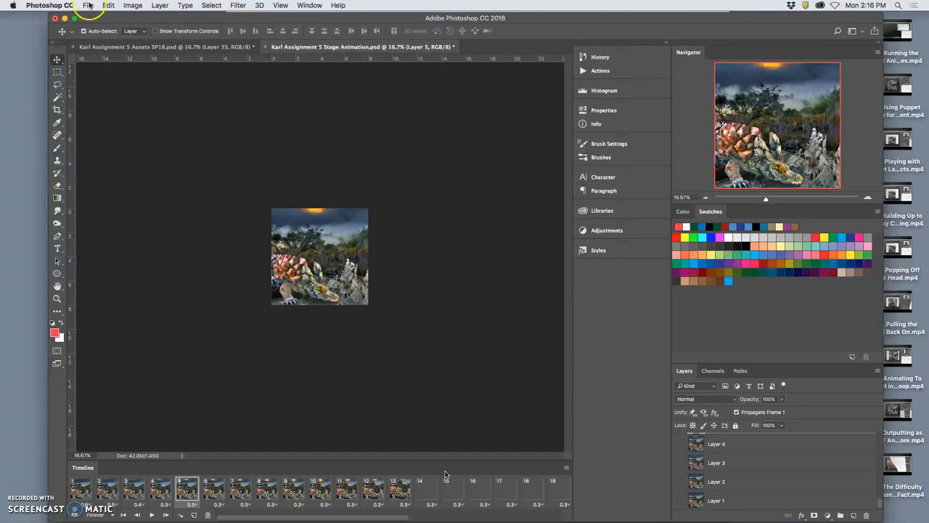
Preview the animation in Save for Web (Legacy) as a 1200 × 1200 GIF.
click(87, 5)
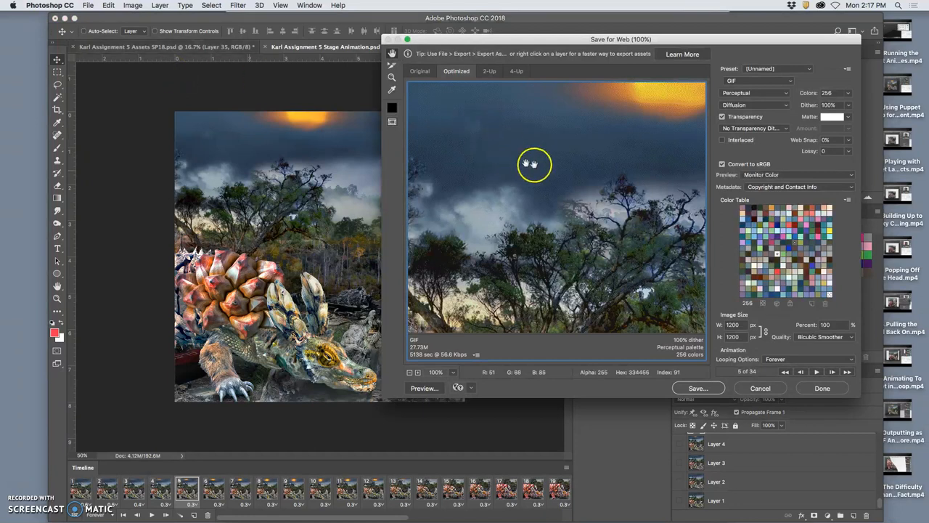
click(409, 372)
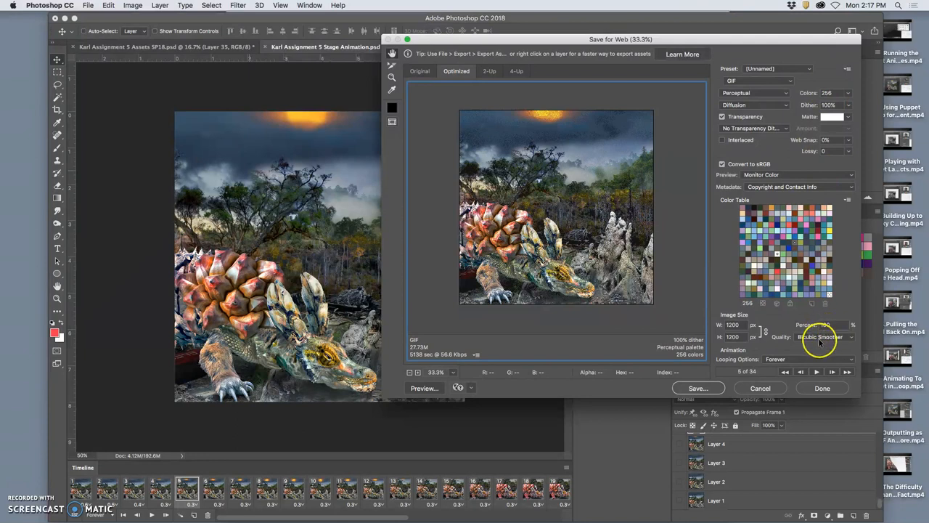
Save the GIF to the Desktop with '-new' added to its file name.
click(698, 388)
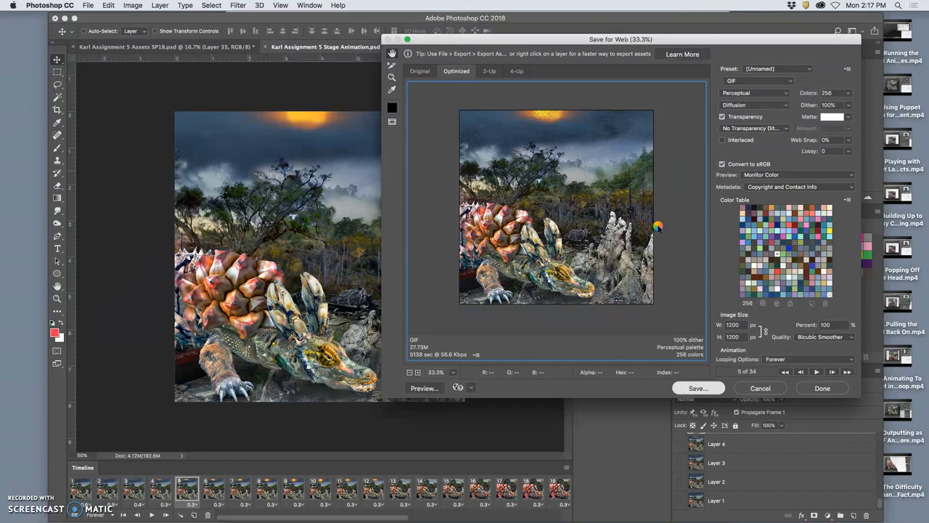
mouse_move(658, 227)
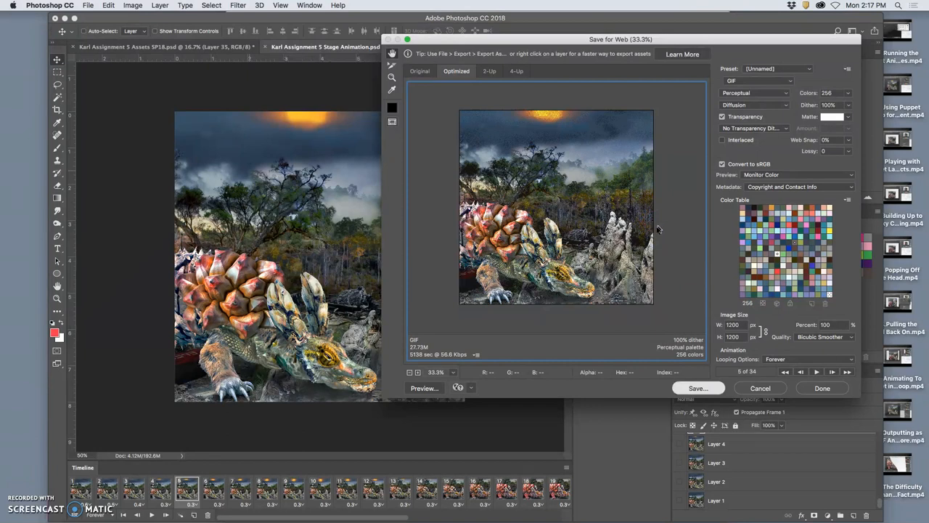
click(697, 387)
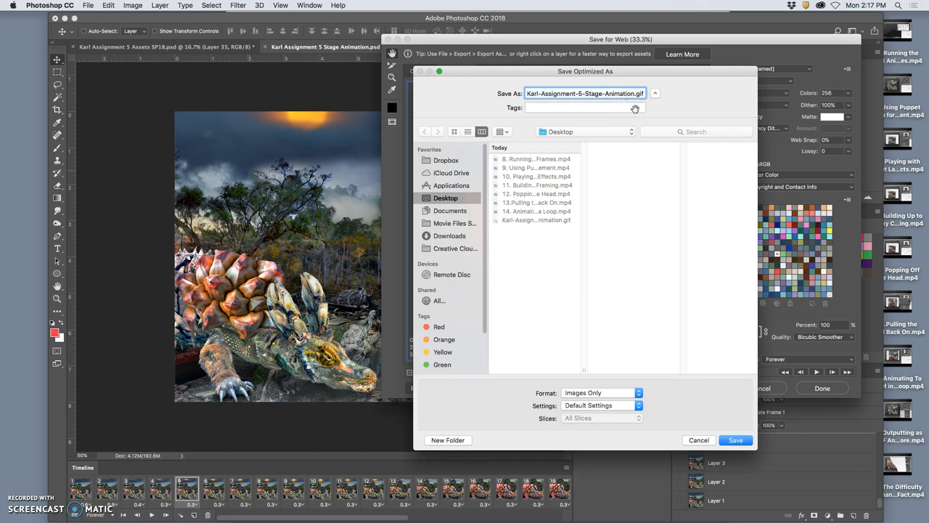
click(736, 440)
text(-new)
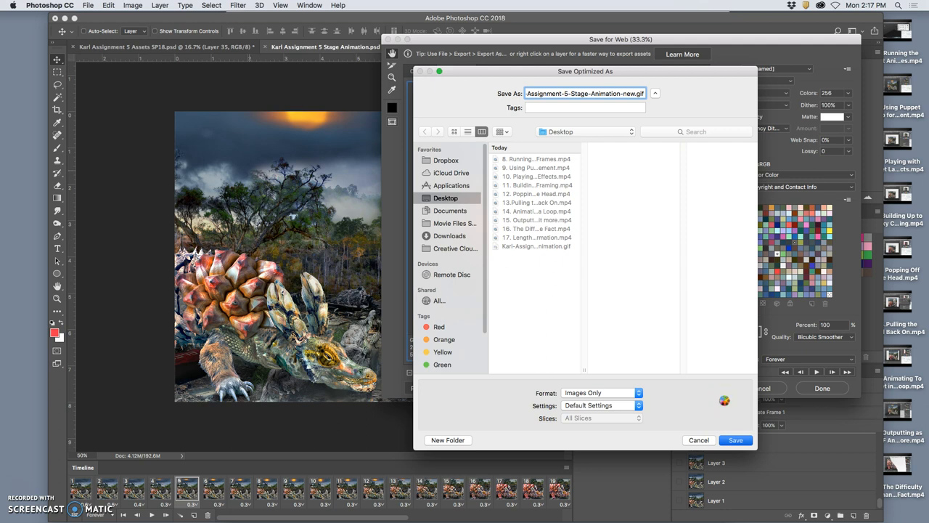
click(735, 440)
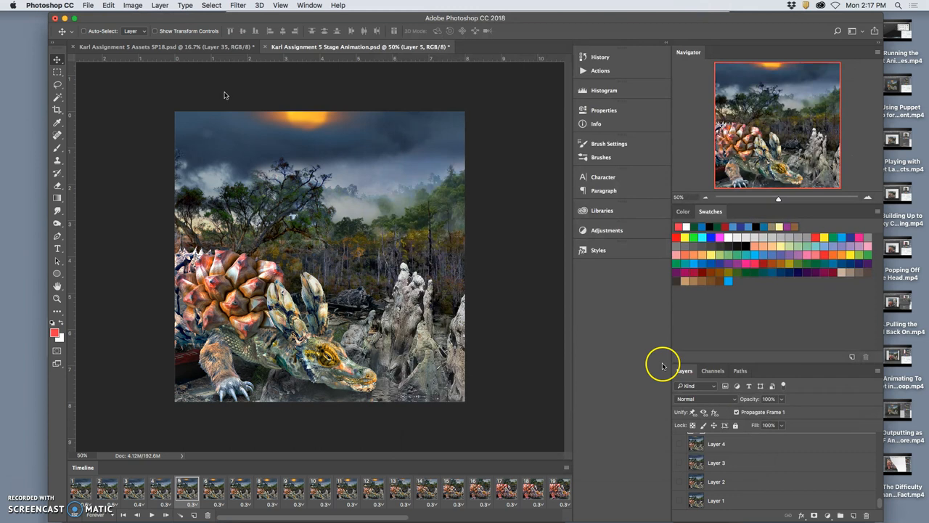
mouse_move(274, 57)
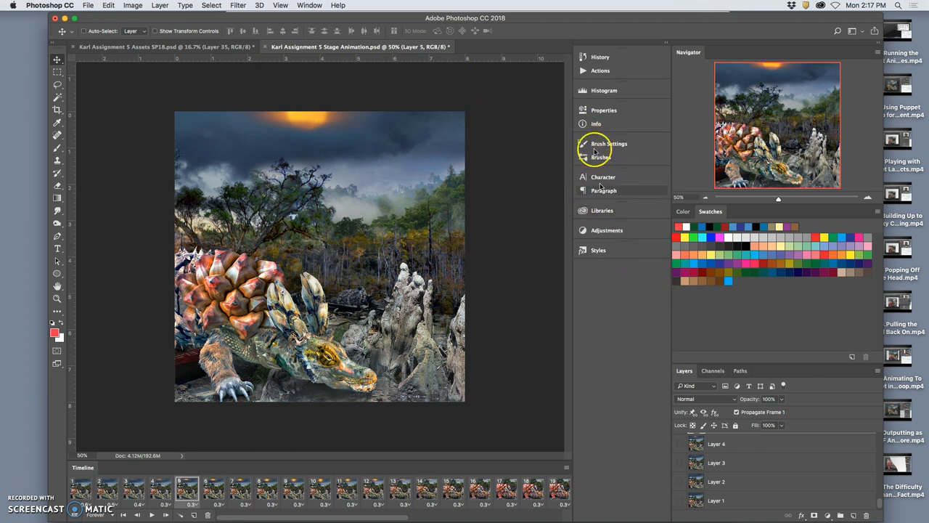
Revert to the Delete Frame history state before Image Size, then close without saving.
click(599, 57)
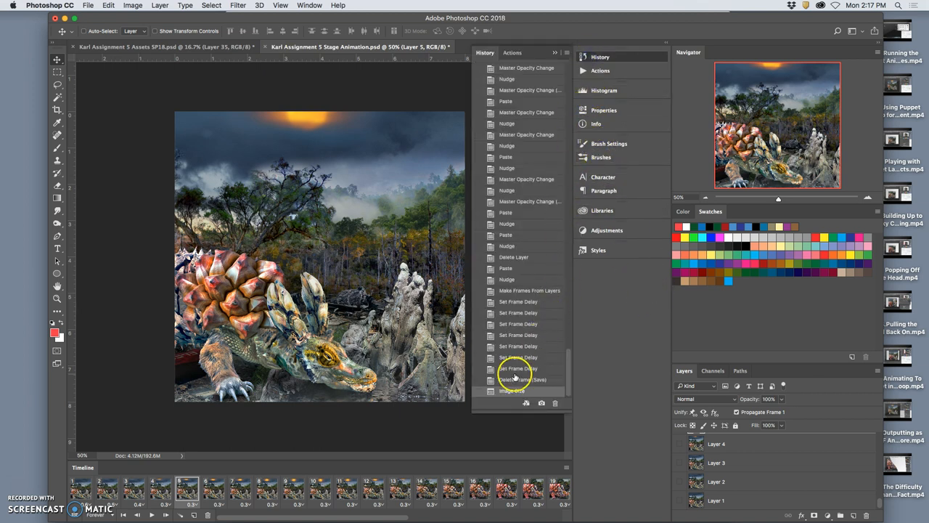
click(517, 369)
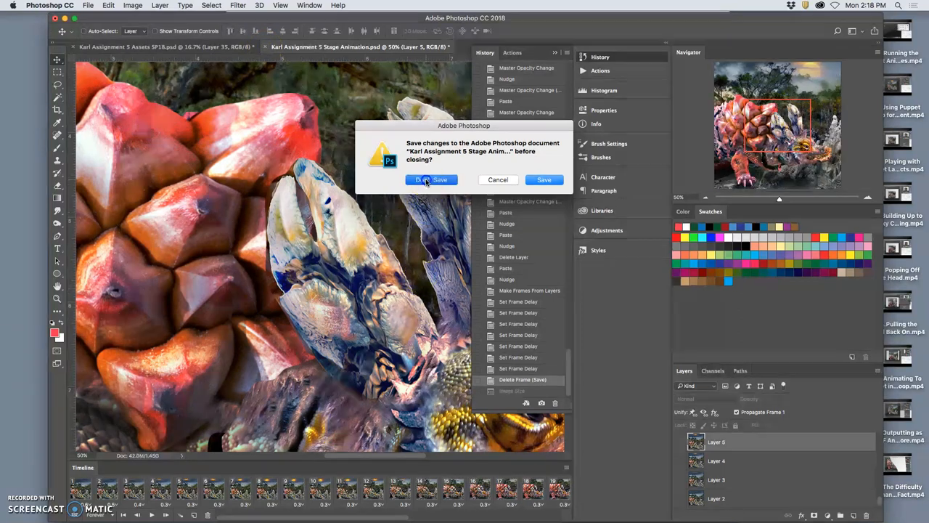
click(427, 180)
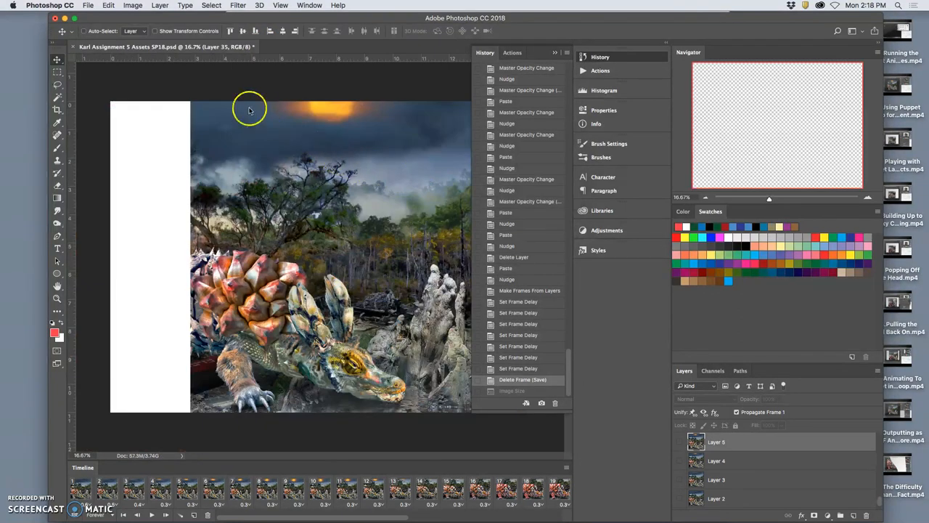
mouse_move(175, 69)
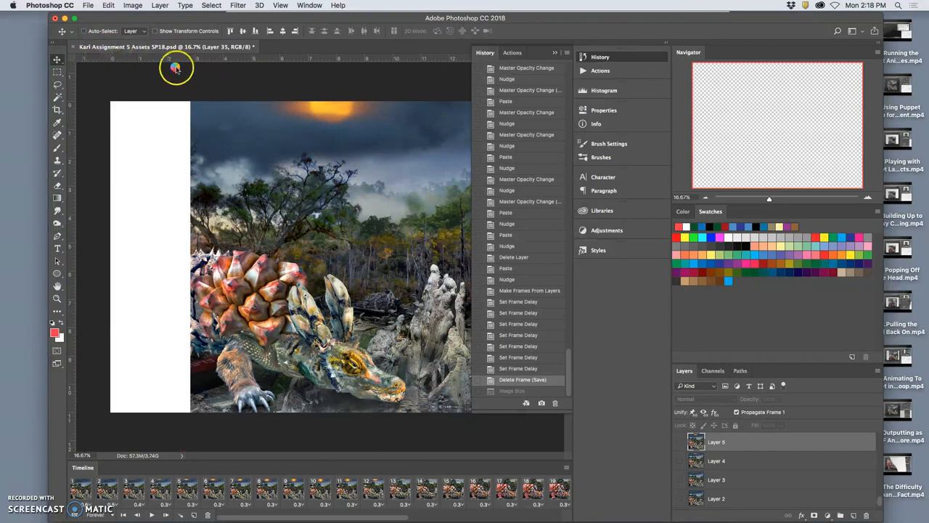
mouse_move(469, 353)
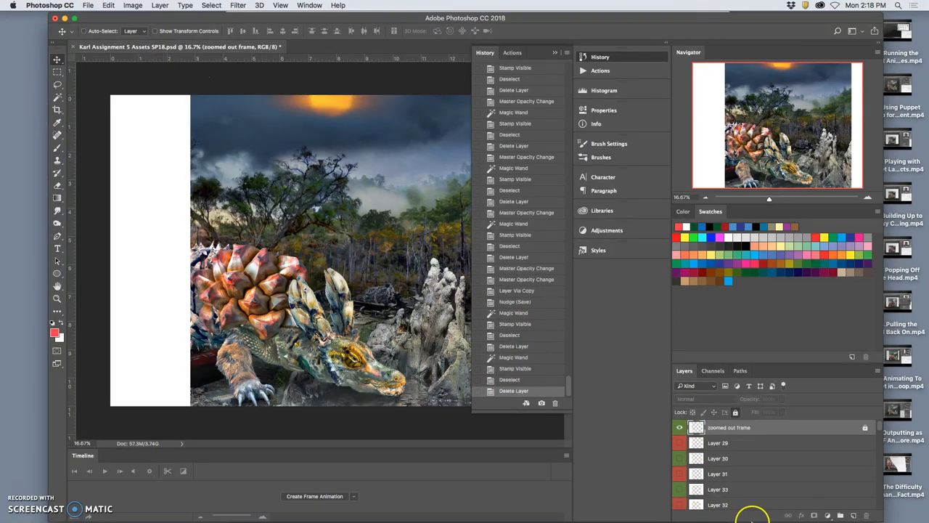
Close the assets document via File > Close, saving it and acknowledging the notice.
click(88, 5)
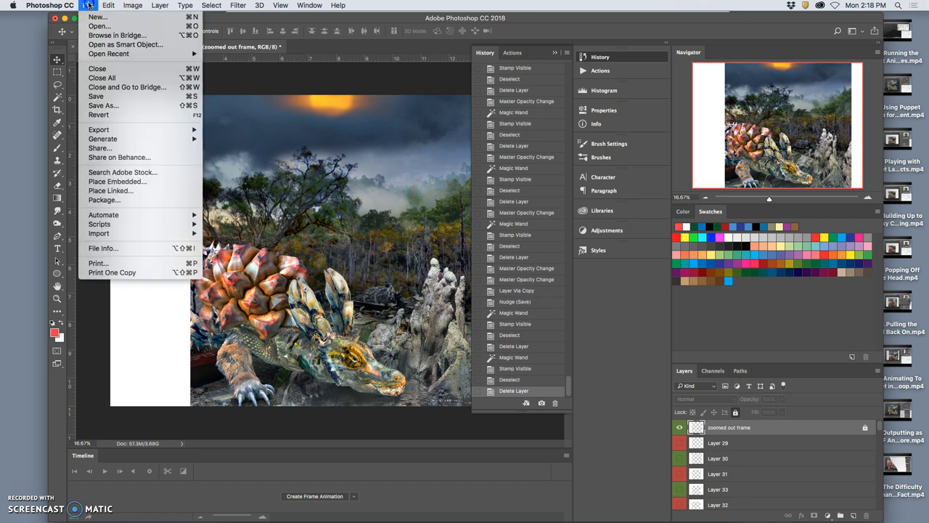
click(95, 95)
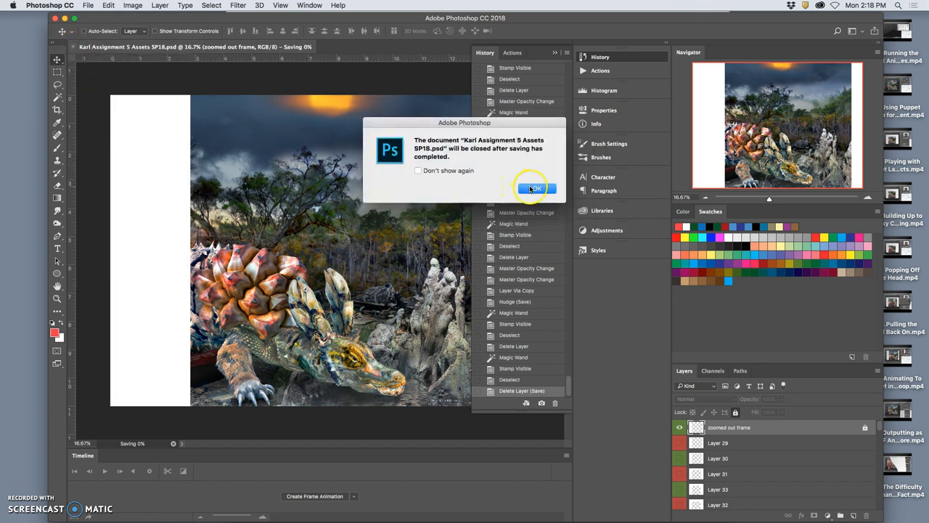
click(535, 188)
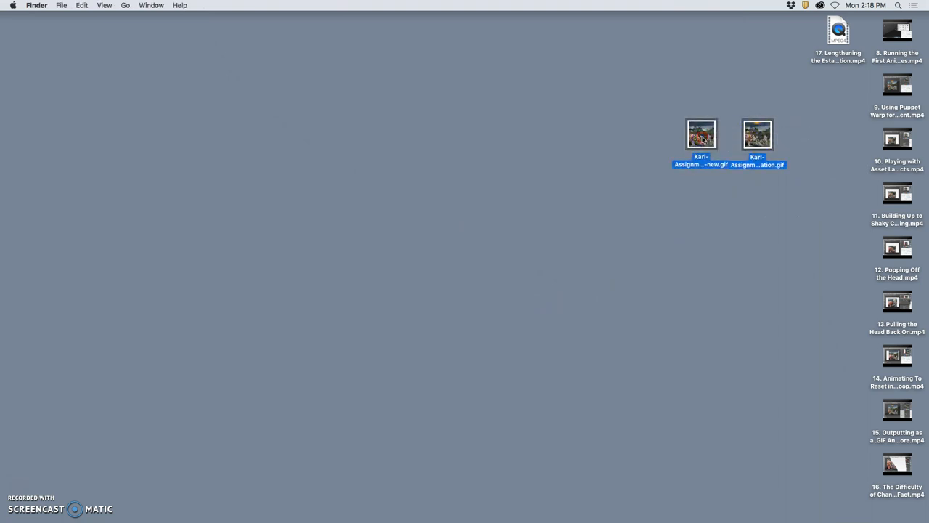
Open the two desktop GIF files in Google Chrome with Open With.
right_click(701, 135)
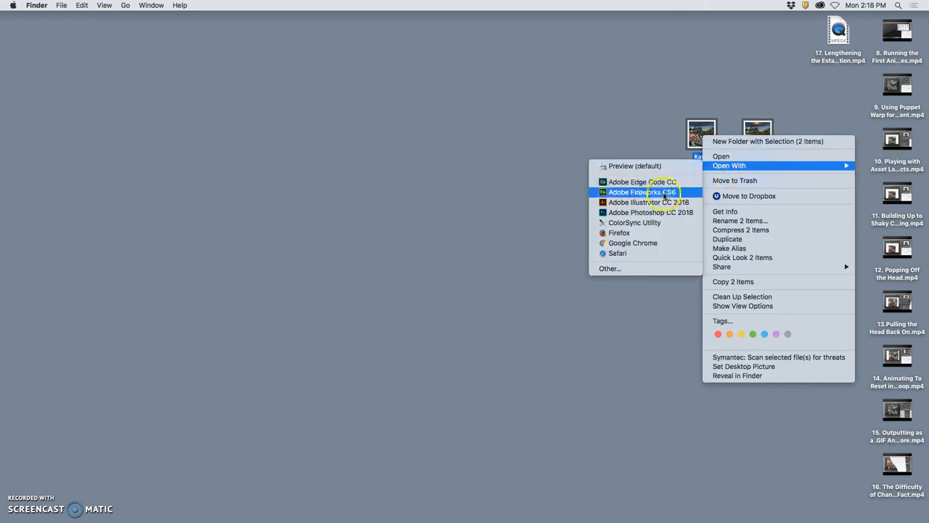
click(632, 242)
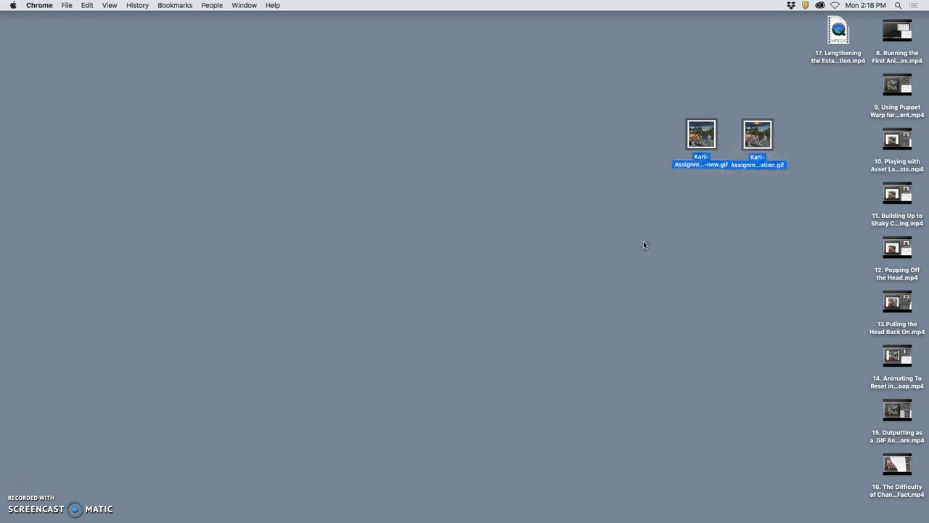
double_click(701, 134)
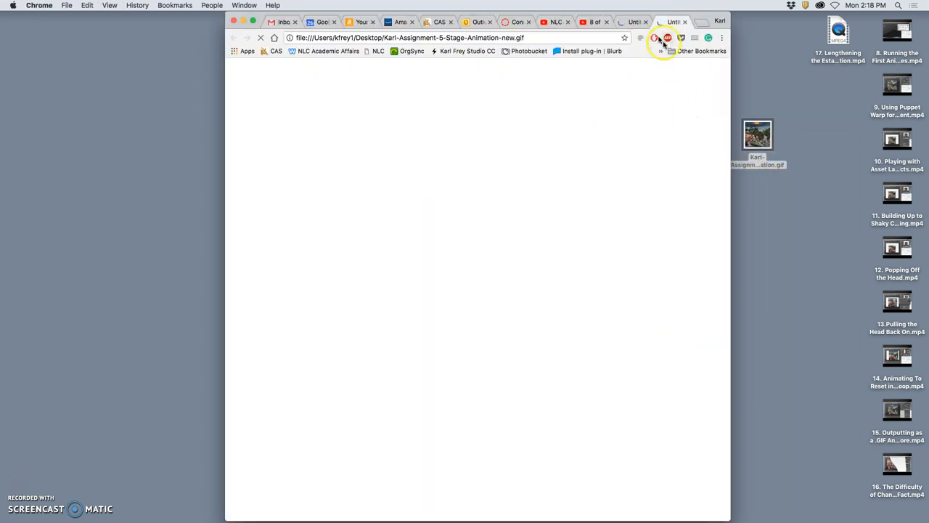